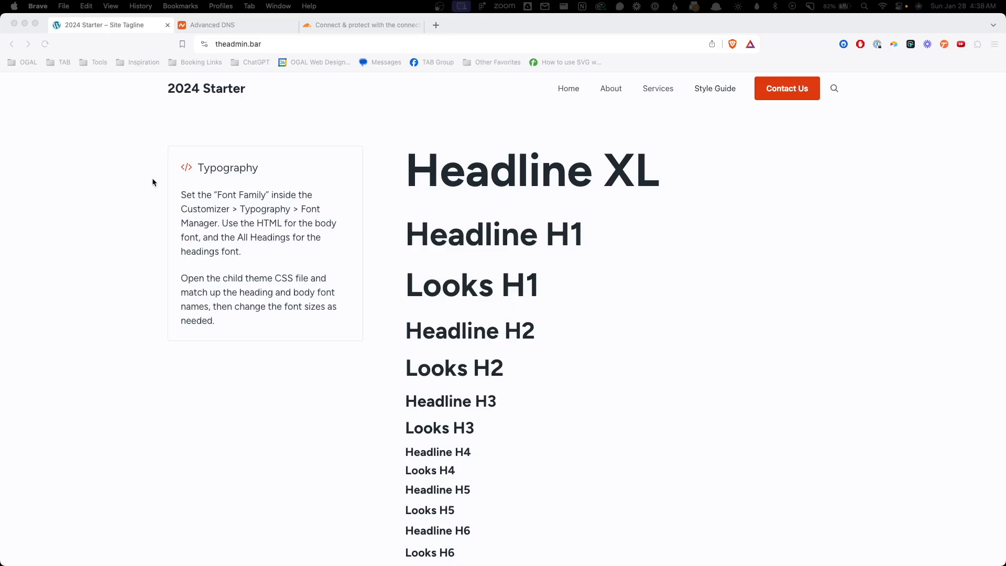
pyautogui.moveTo(244, 57)
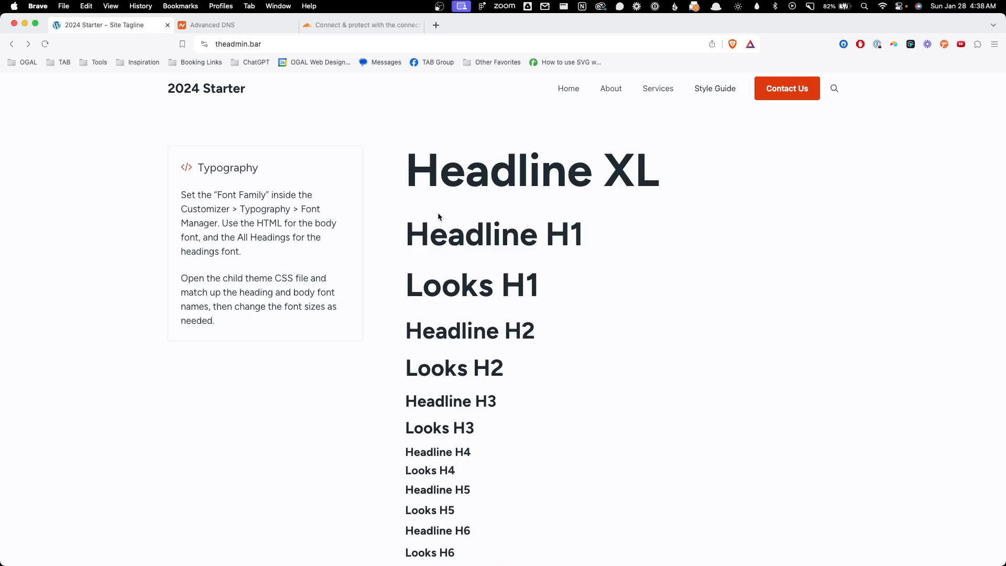
pyautogui.moveTo(469, 217)
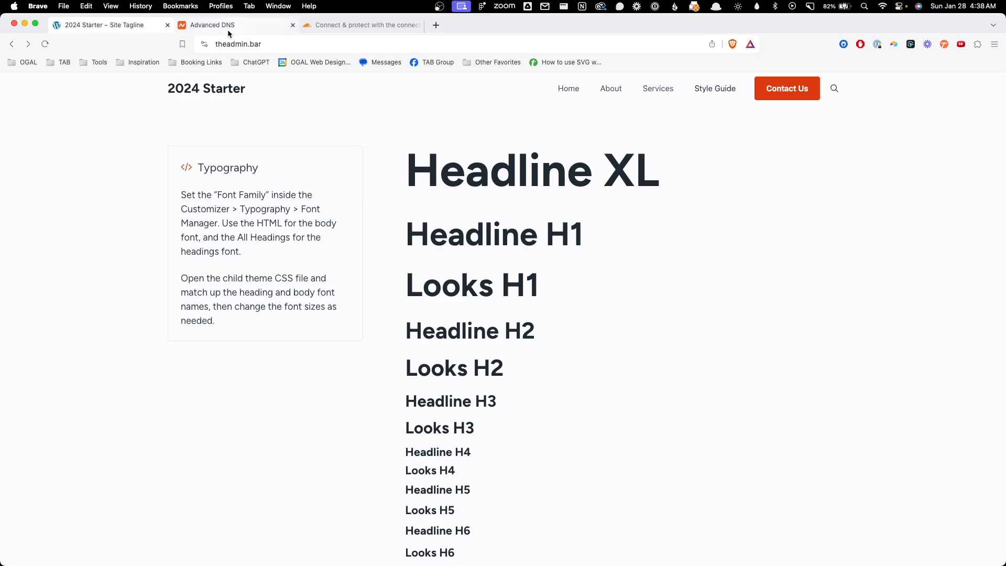
# Step: Check theadmin.bar's BasicDNS nameservers in Namecheap, then return to its Advanced DNS host records
pyautogui.click(211, 25)
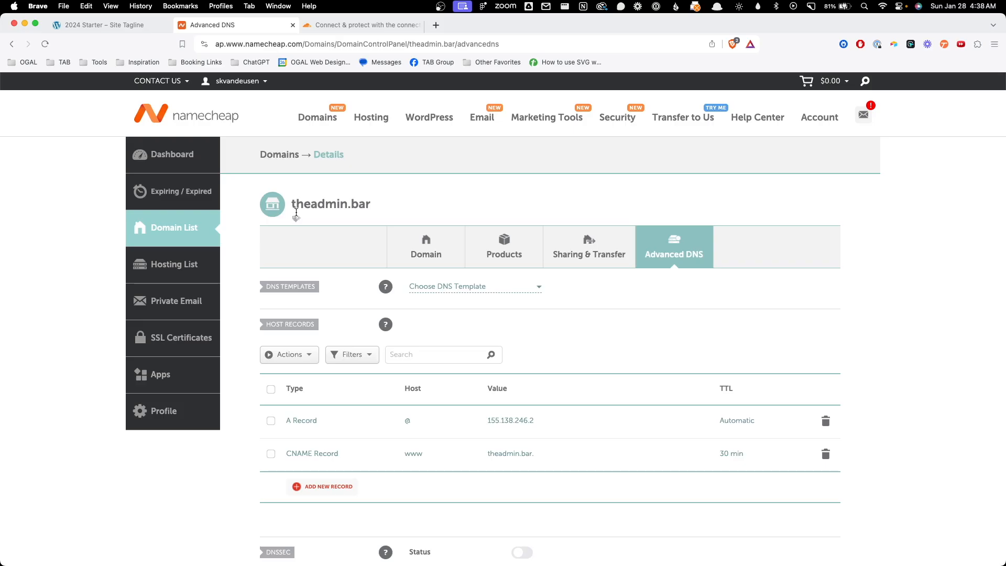
pyautogui.doubleClick(331, 204)
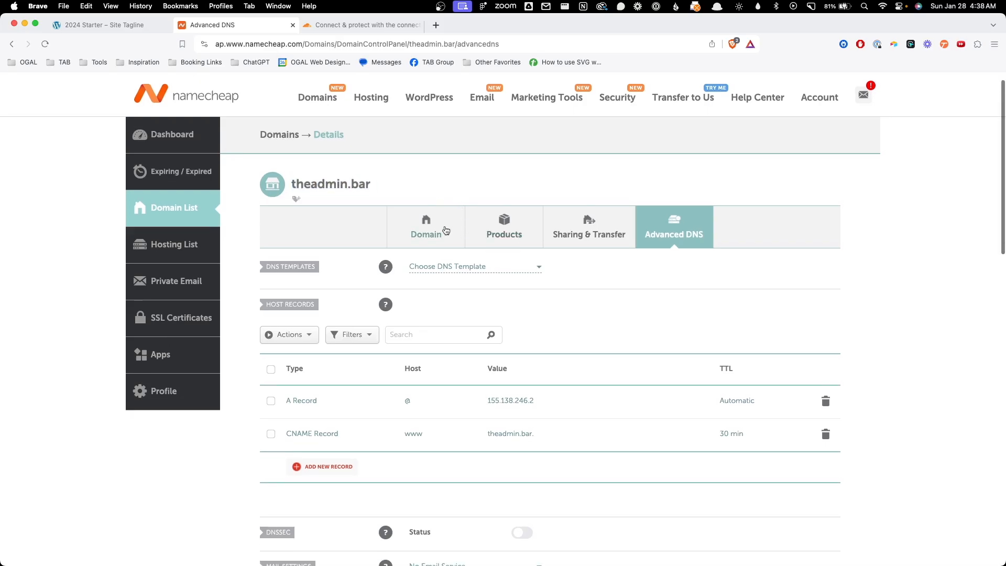
pyautogui.click(426, 229)
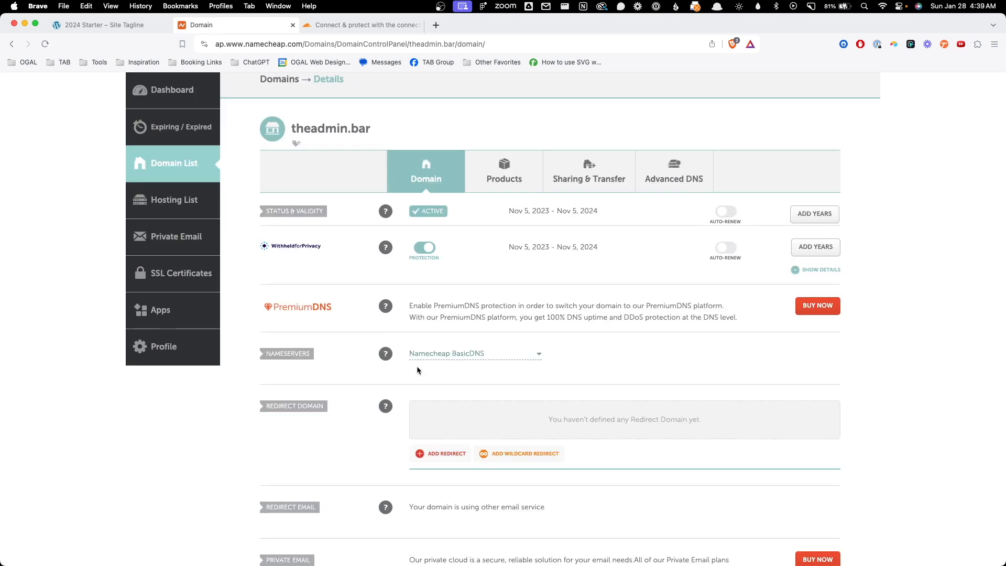
pyautogui.click(673, 171)
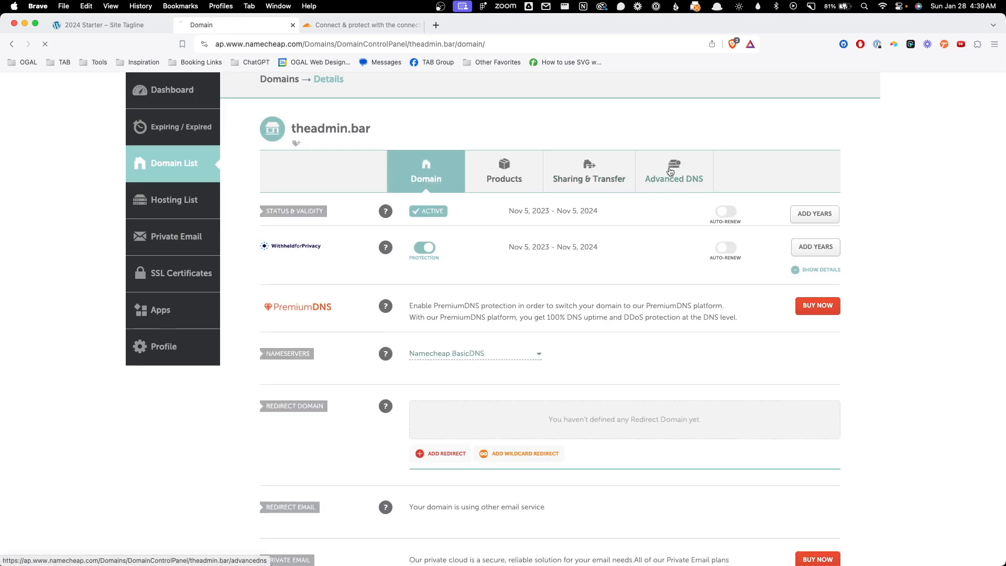
pyautogui.click(674, 171)
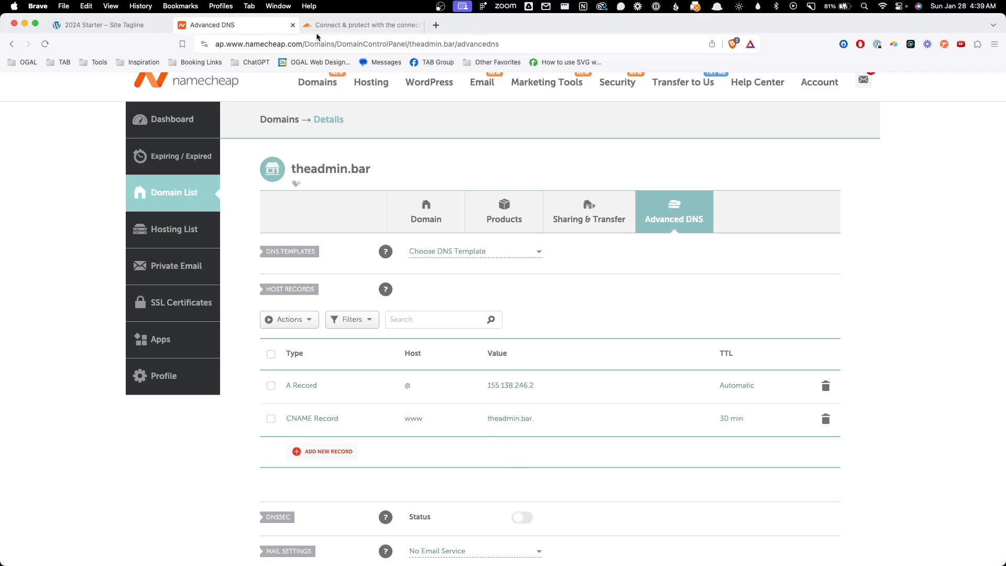
# Step: Start adding a website on Cloudflare's Free plan from the pricing page
pyautogui.click(360, 25)
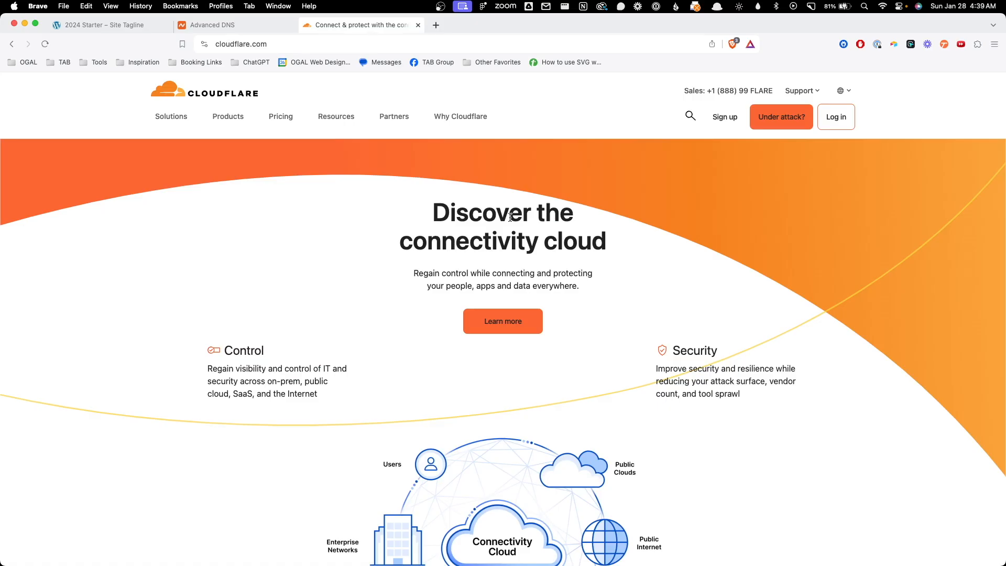
pyautogui.moveTo(722, 111)
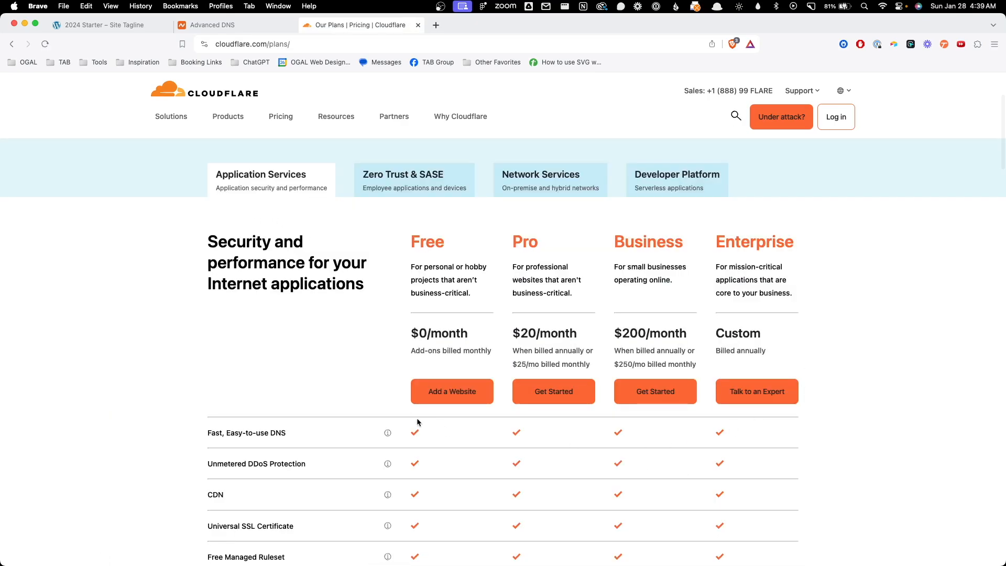
pyautogui.click(452, 392)
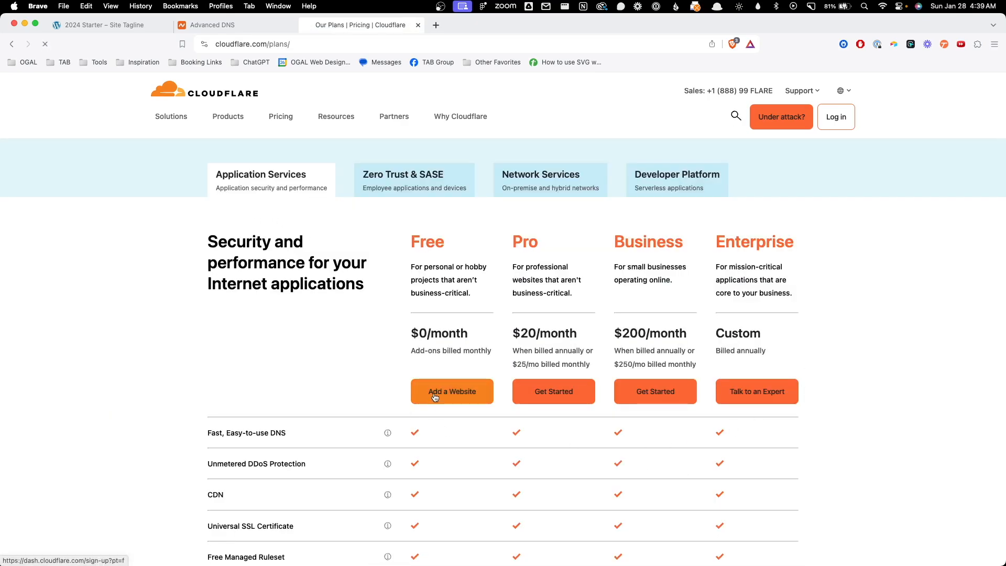
pyautogui.click(451, 392)
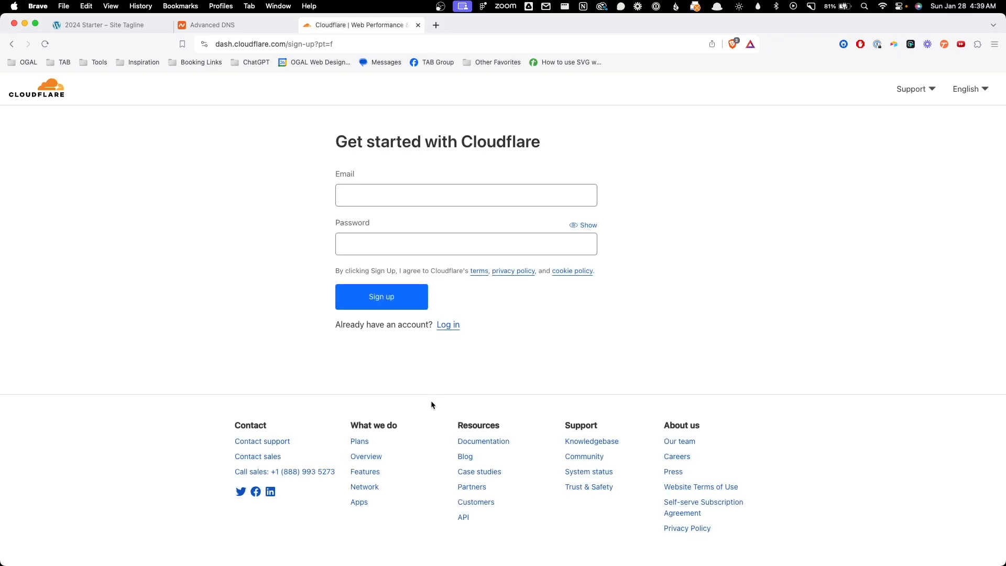
pyautogui.click(466, 195)
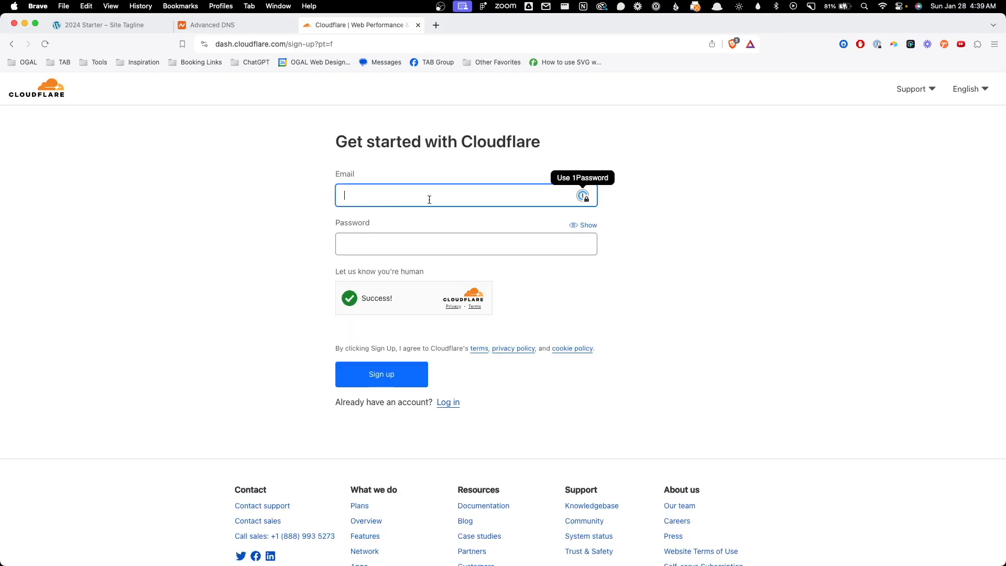
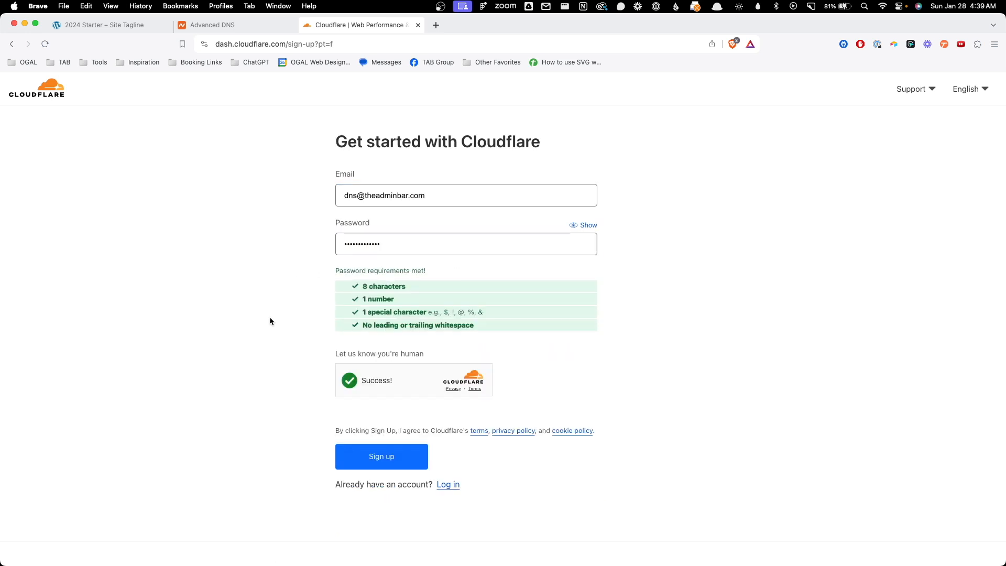
pyautogui.click(381, 457)
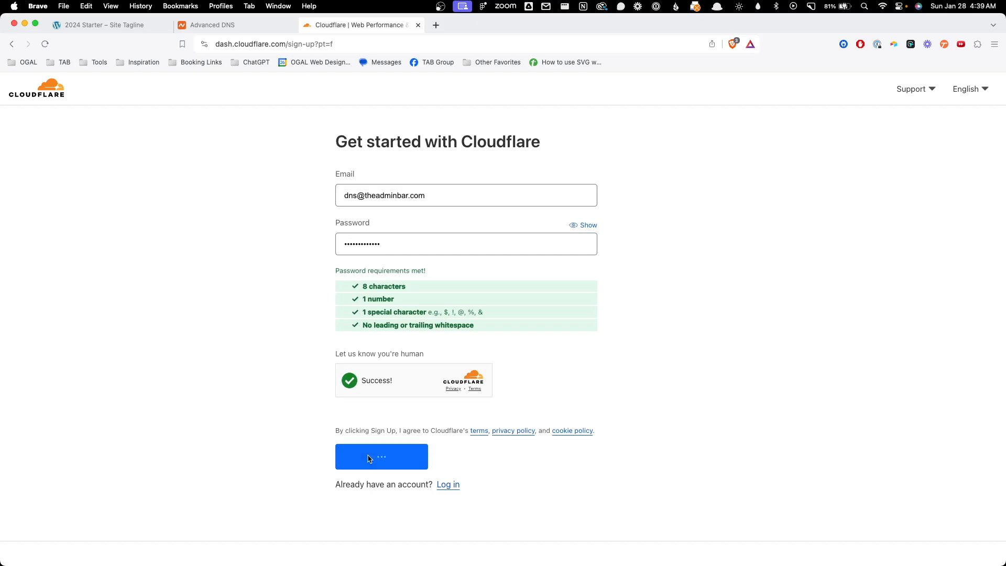
pyautogui.click(381, 456)
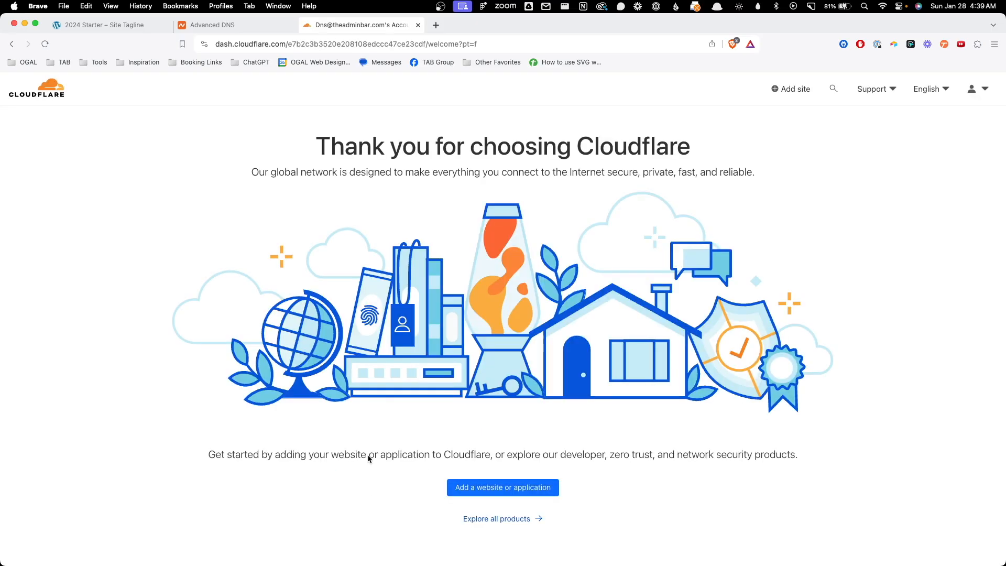
pyautogui.moveTo(510, 481)
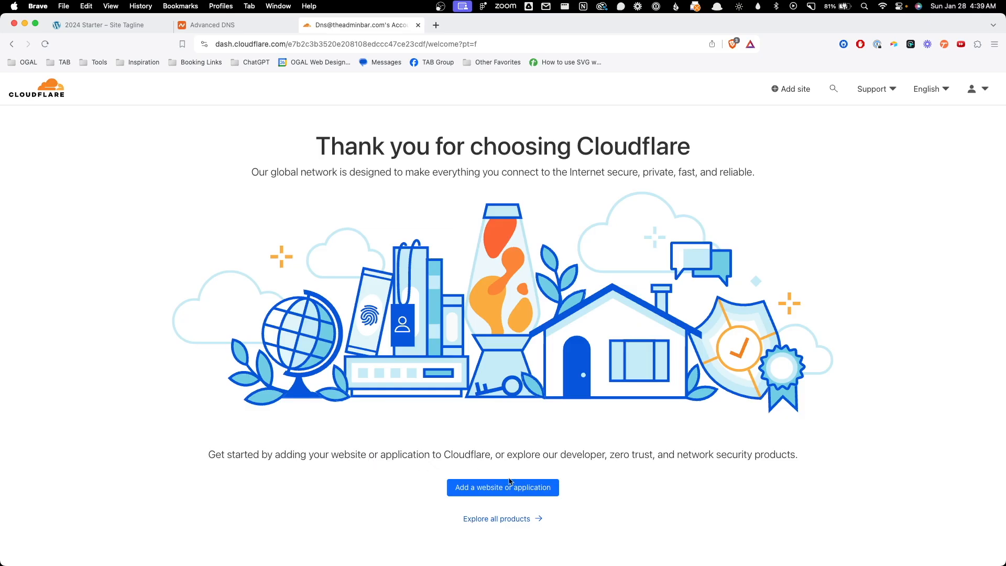
# Step: Submit theadmin.bar as a new site and scroll to the Free plan option
pyautogui.click(503, 487)
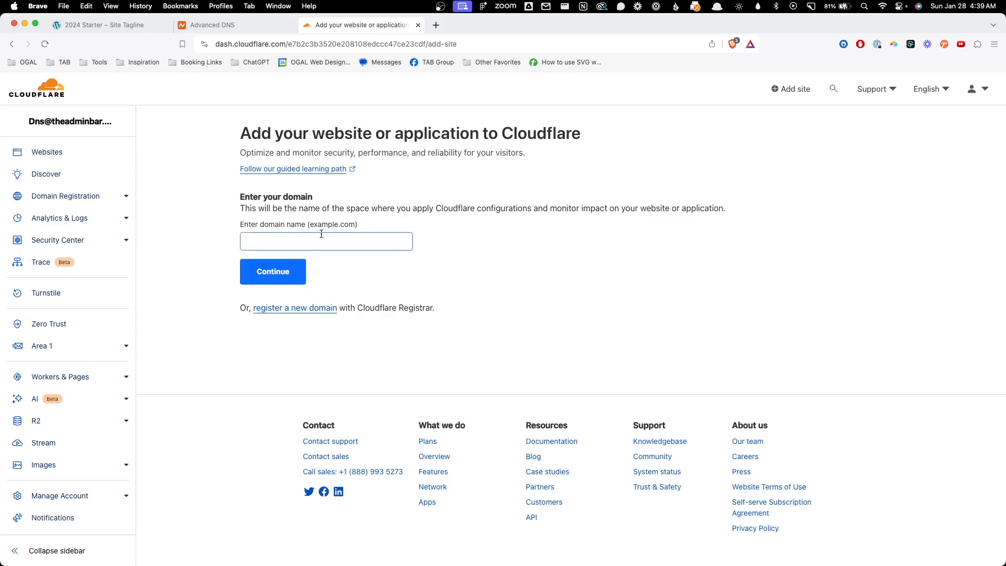
pyautogui.click(325, 241)
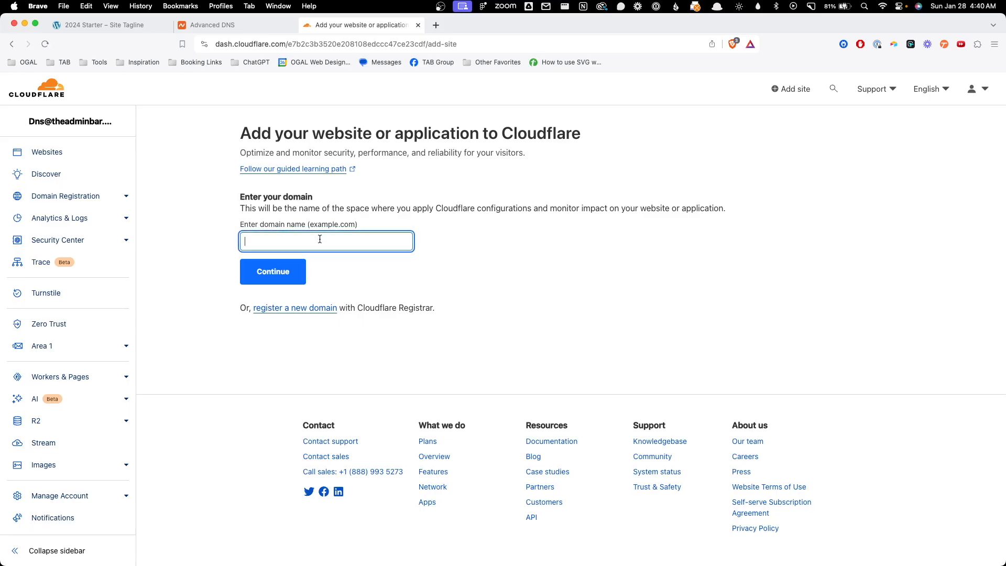
pyautogui.write('theadmin')
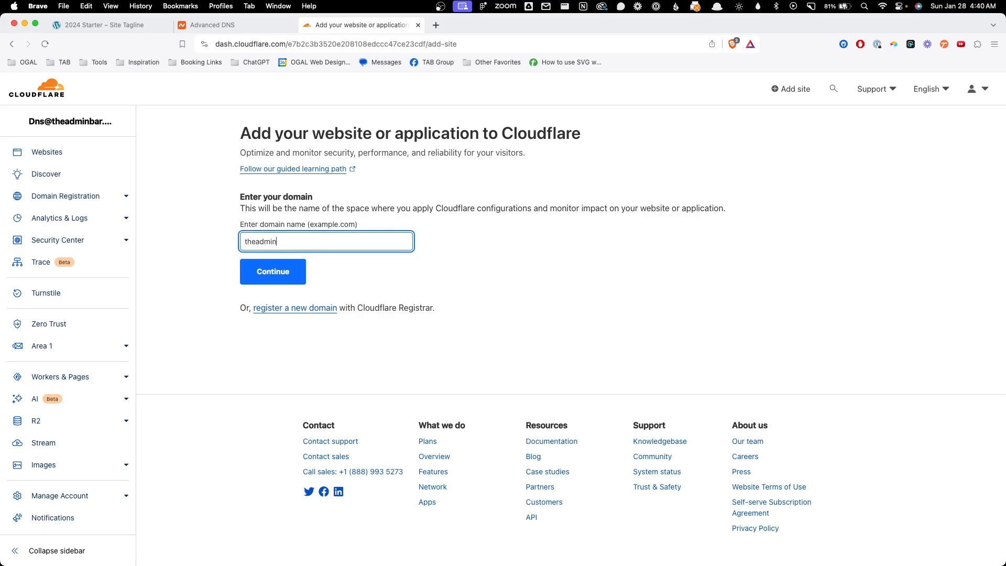
pyautogui.write('.bar')
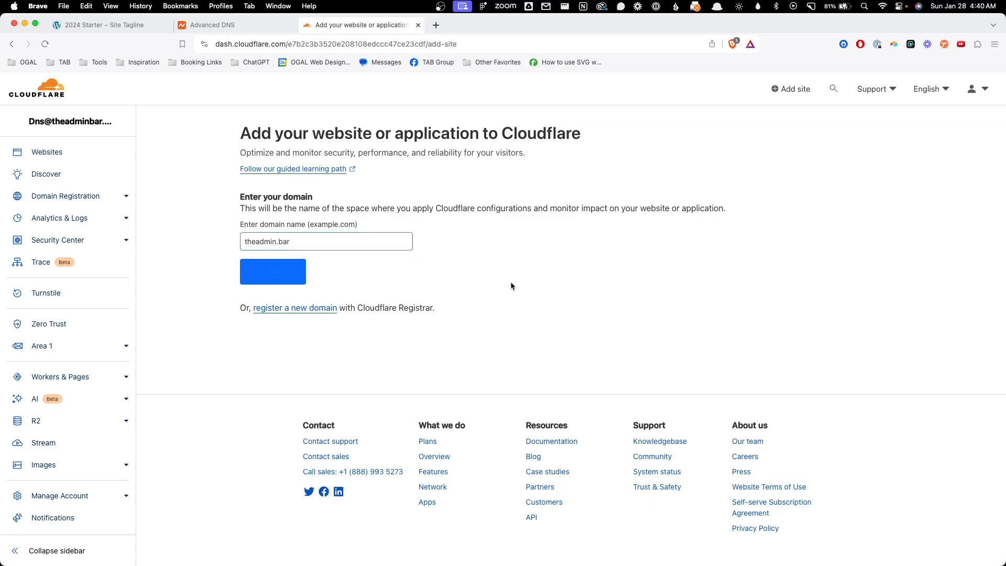
pyautogui.click(272, 272)
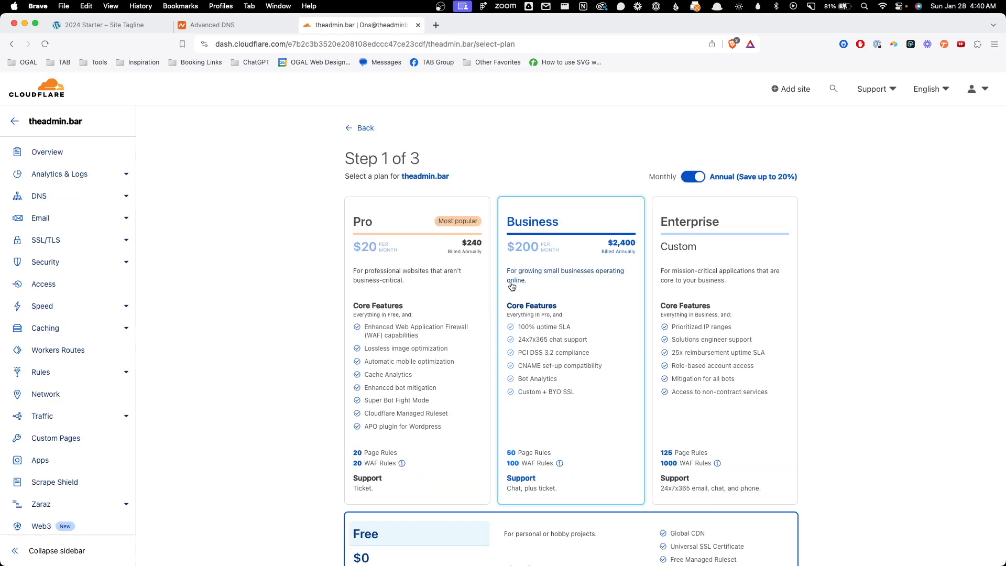
pyautogui.scroll(-3)
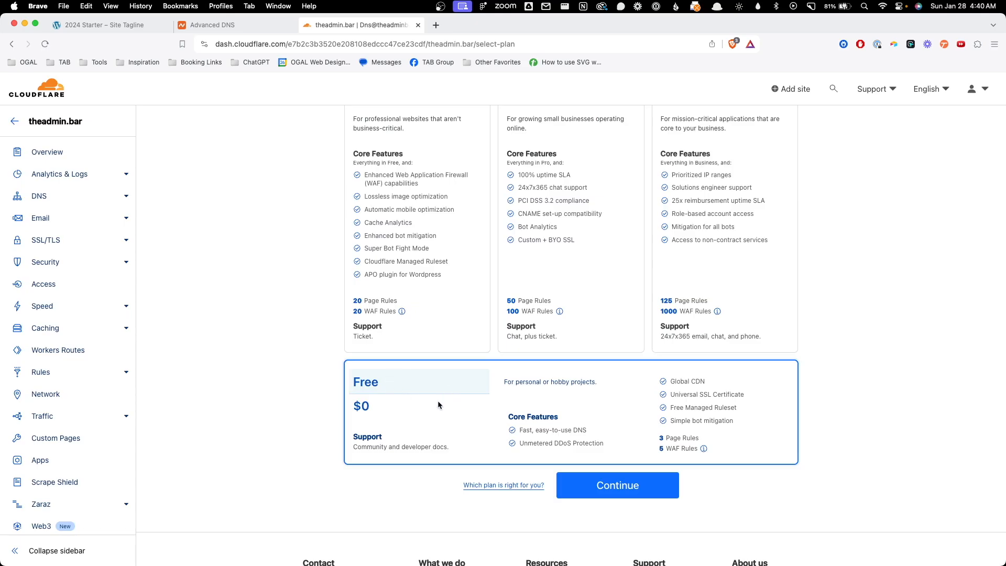
pyautogui.moveTo(696, 461)
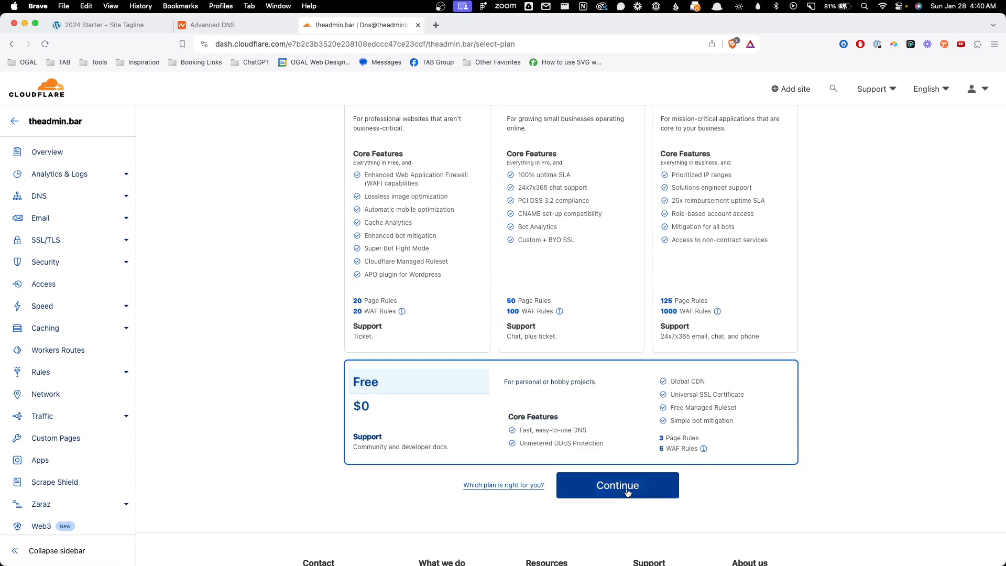
pyautogui.click(616, 485)
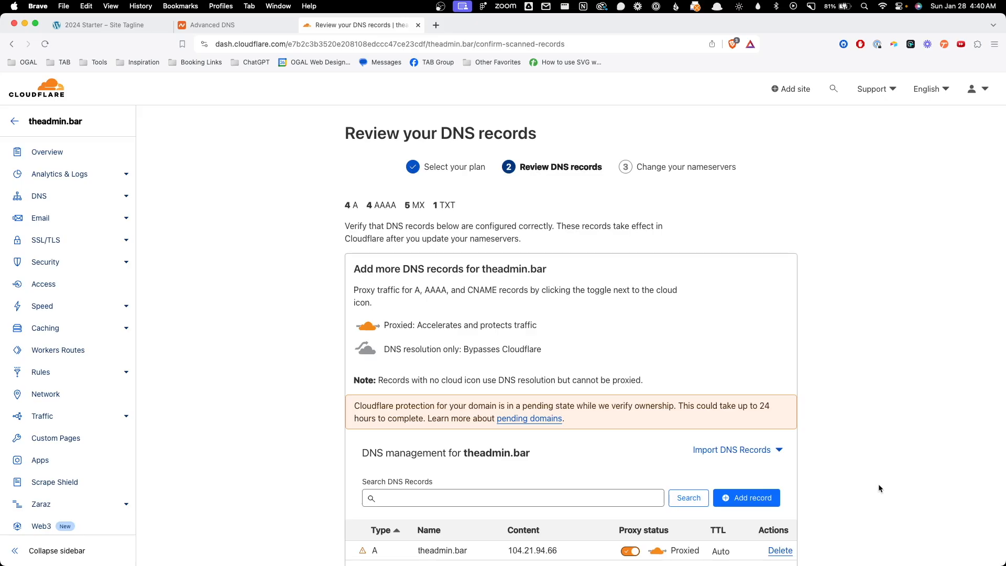
pyautogui.scroll(-3)
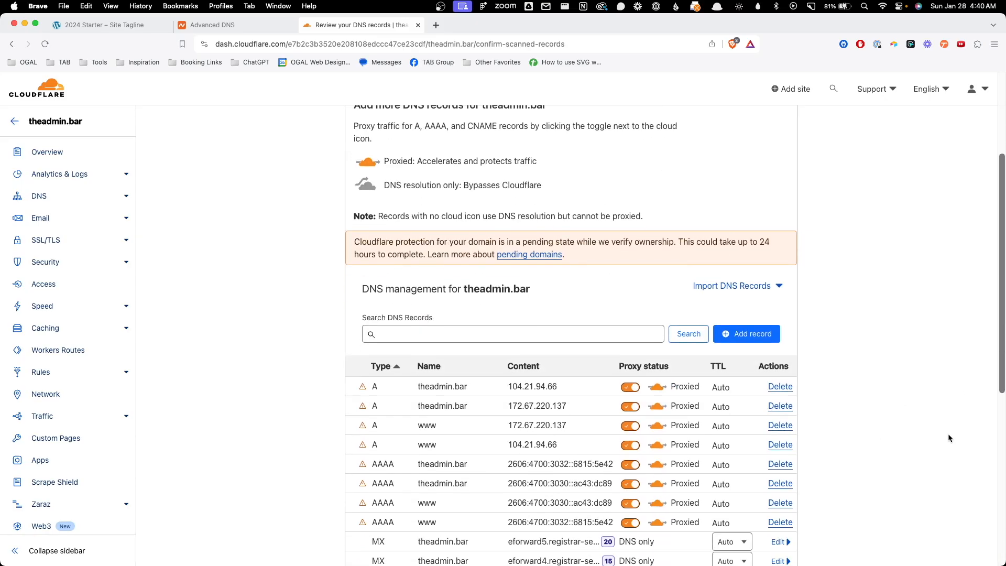
pyautogui.scroll(-3)
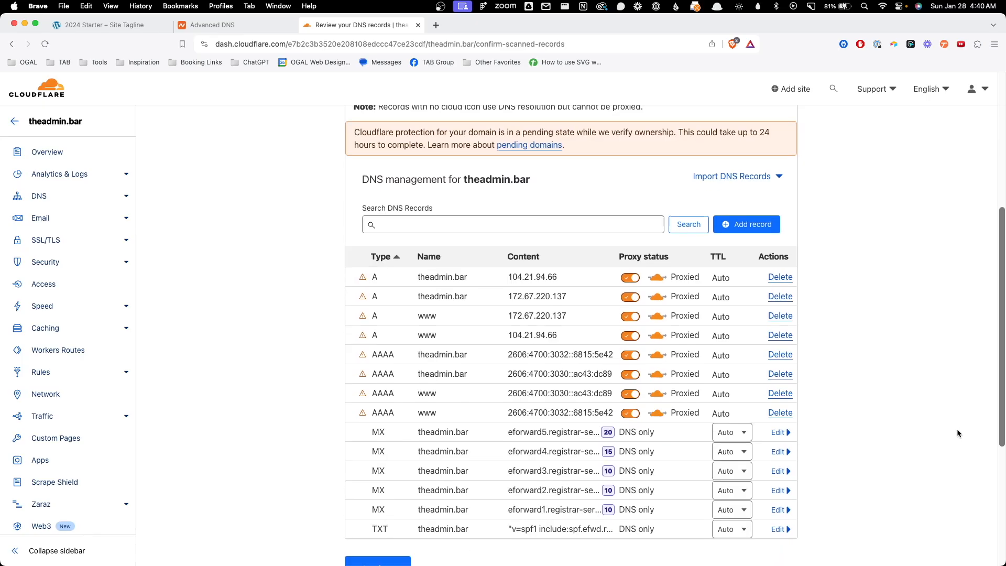
pyautogui.click(231, 25)
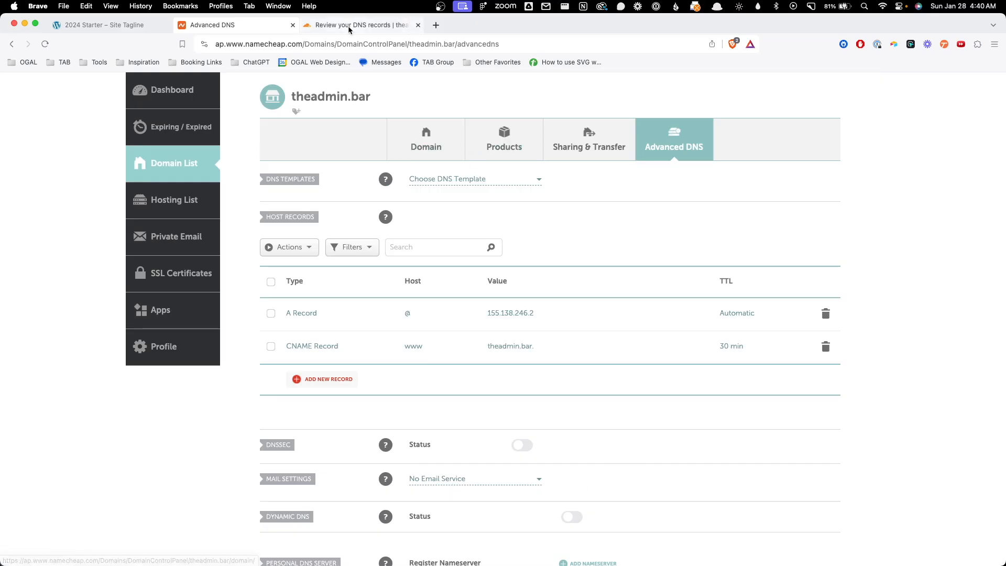
pyautogui.click(360, 25)
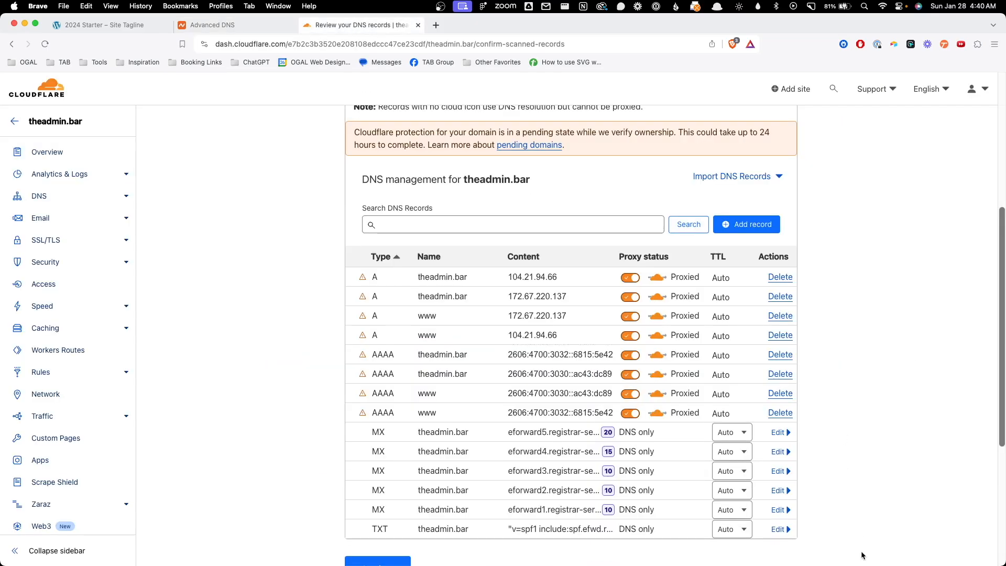
pyautogui.moveTo(867, 544)
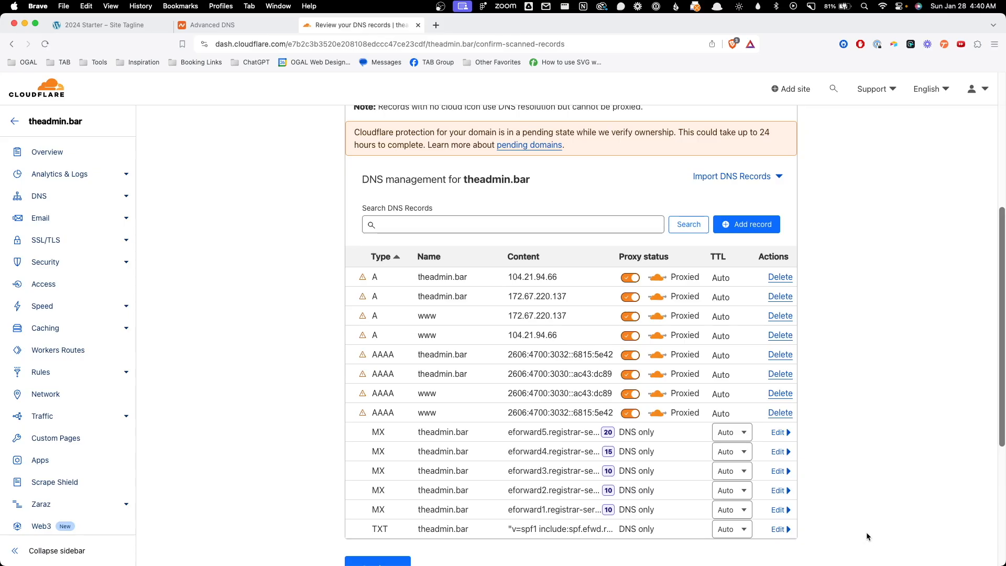
pyautogui.moveTo(744, 454)
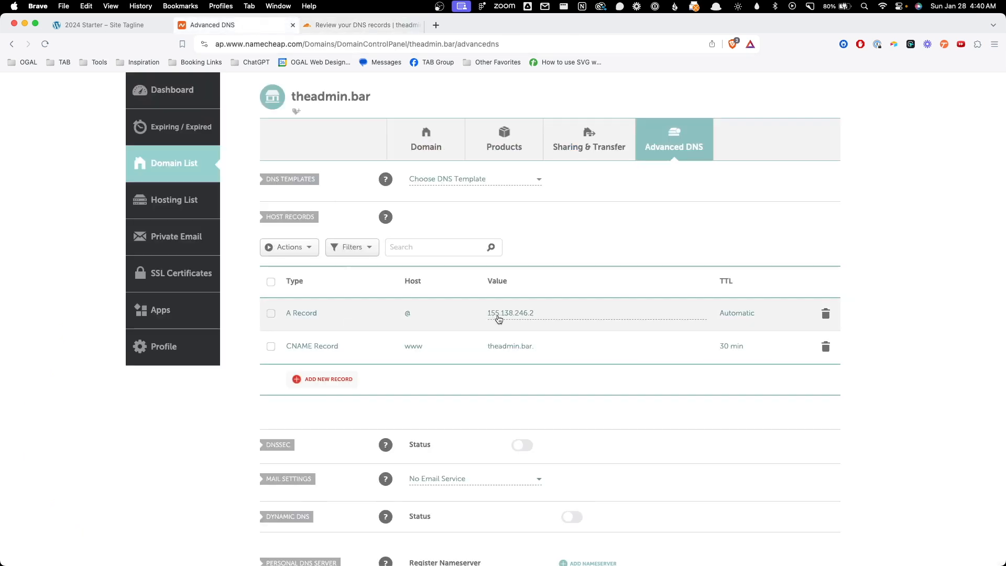
pyautogui.click(360, 25)
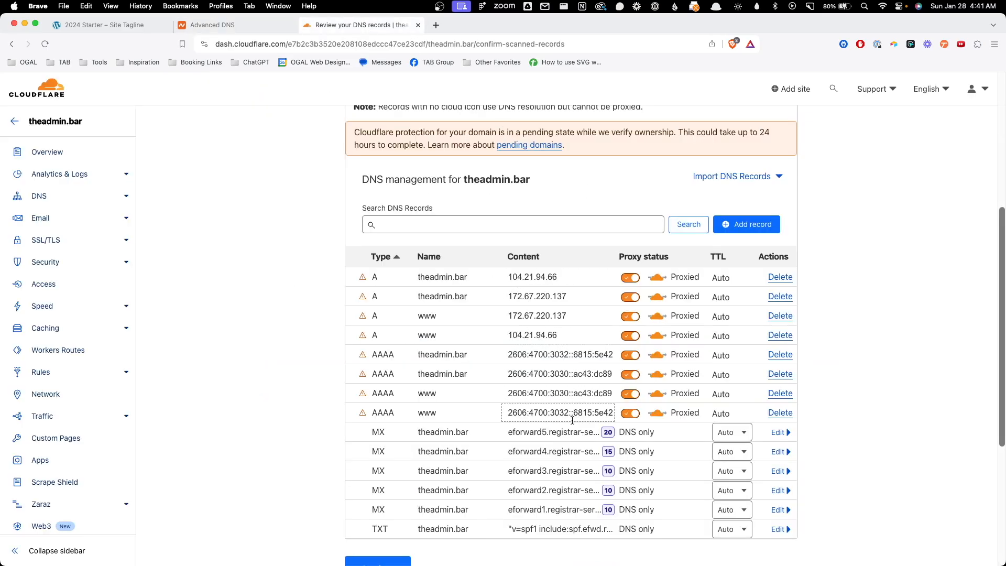
# Step: Delete the scanned www A and www AAAA records from the DNS review
pyautogui.click(781, 277)
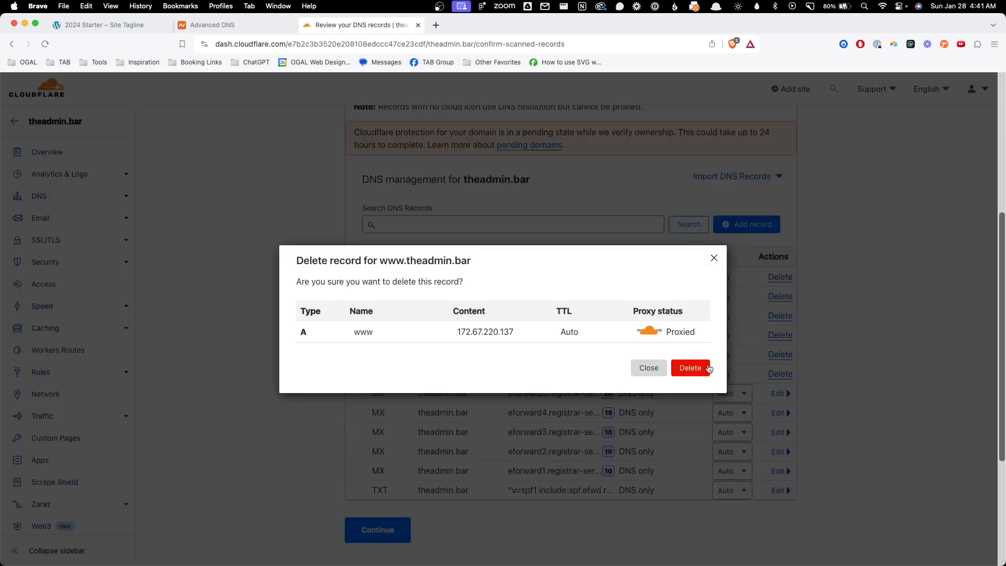
pyautogui.click(691, 368)
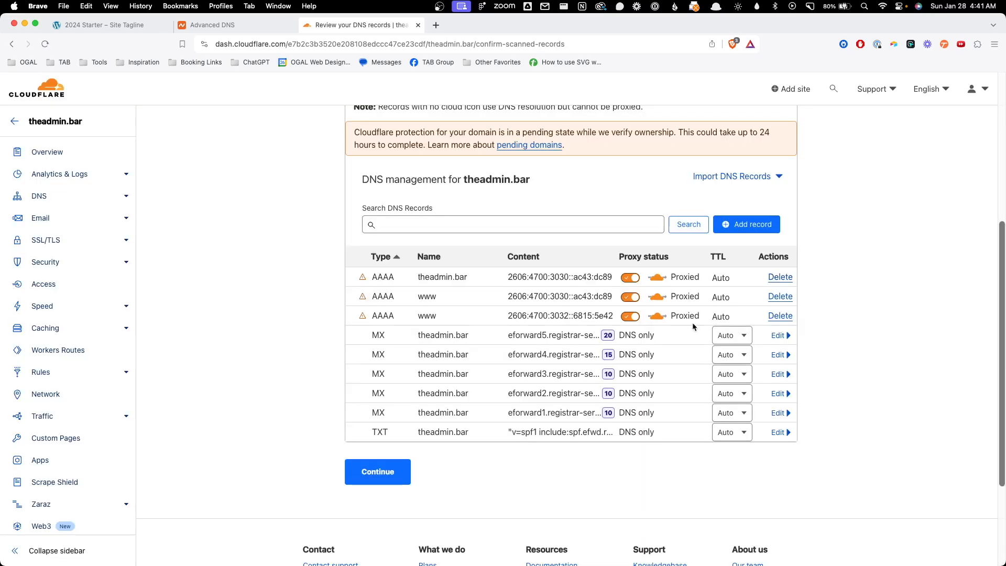
pyautogui.click(781, 277)
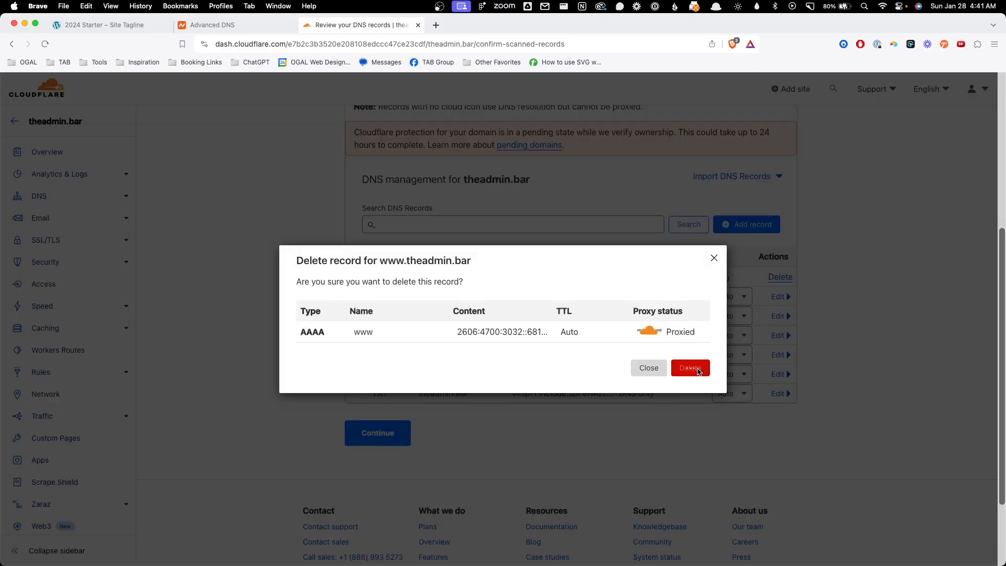
pyautogui.click(690, 368)
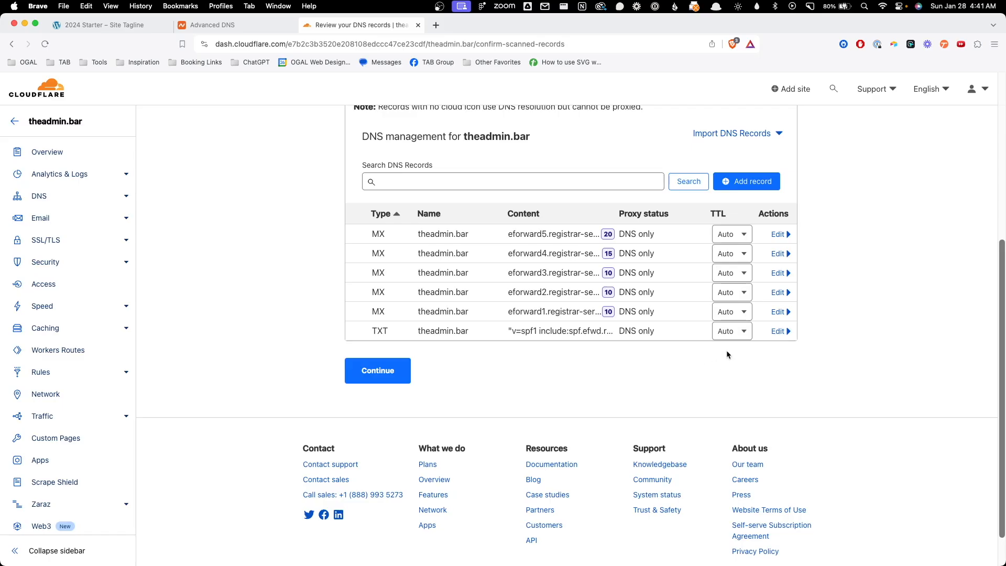
# Step: Add a root A record (@) pointing to 155.138.246.2
pyautogui.click(747, 181)
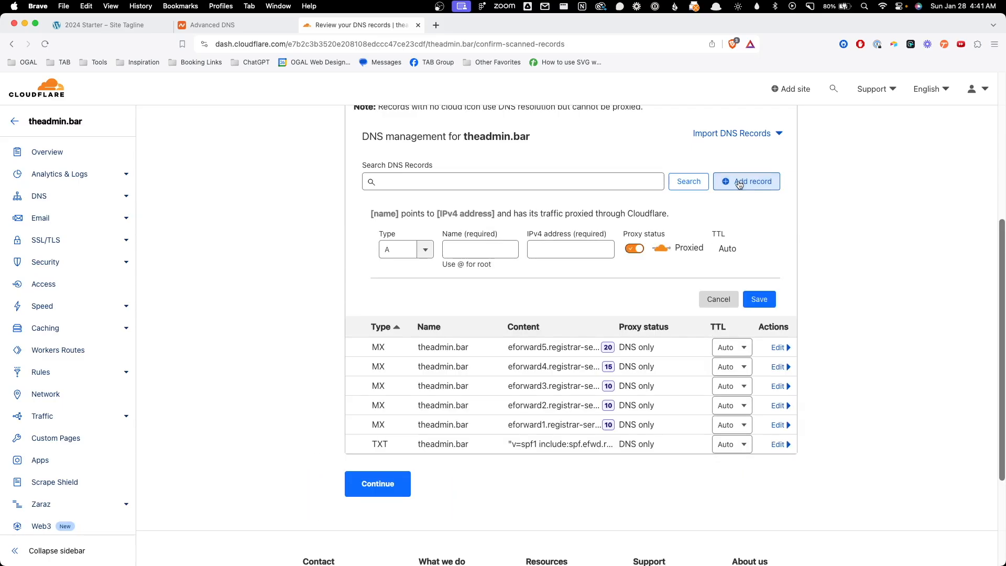
pyautogui.click(480, 249)
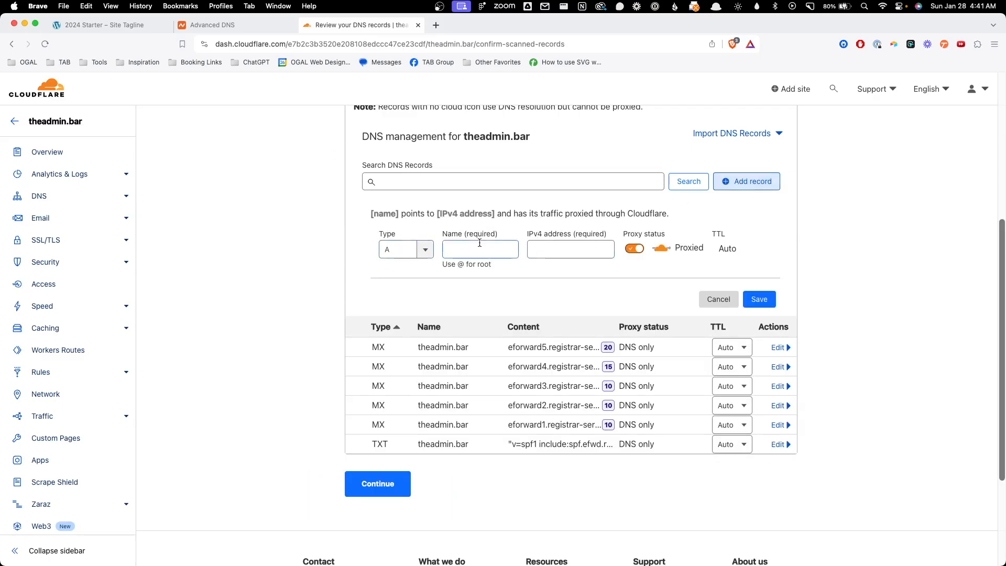
pyautogui.write('@')
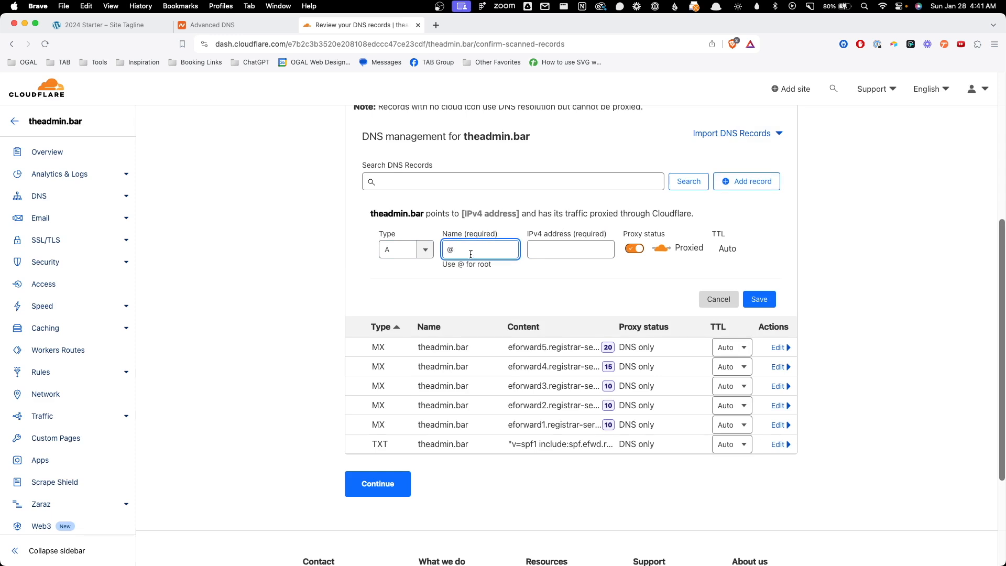
pyautogui.click(235, 25)
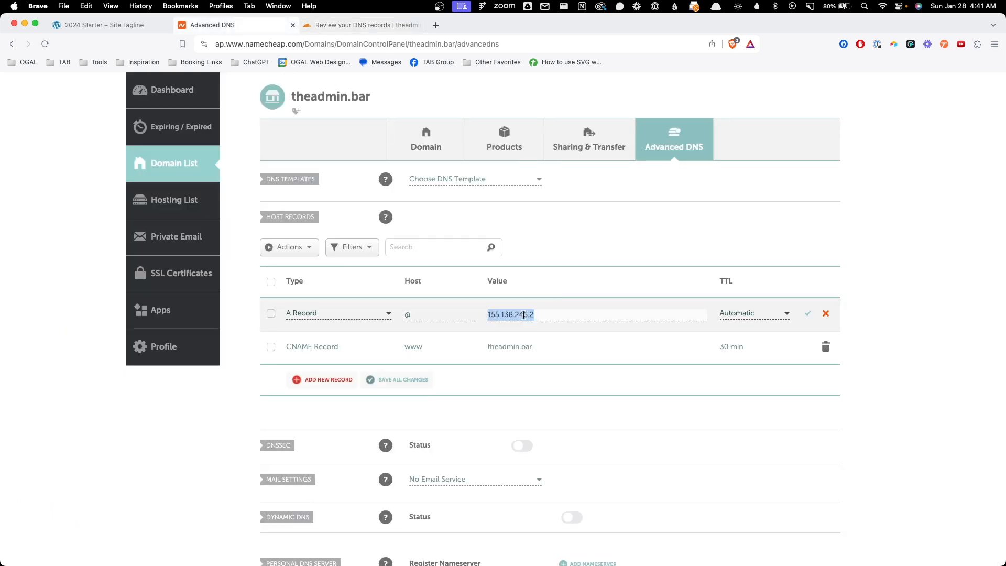
pyautogui.click(361, 25)
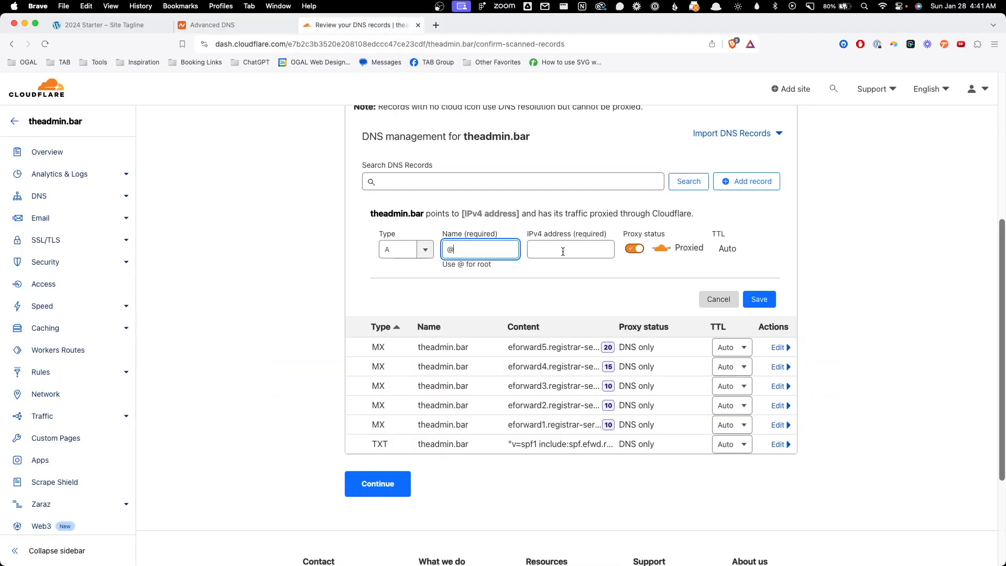
pyautogui.write('155.138.246.2')
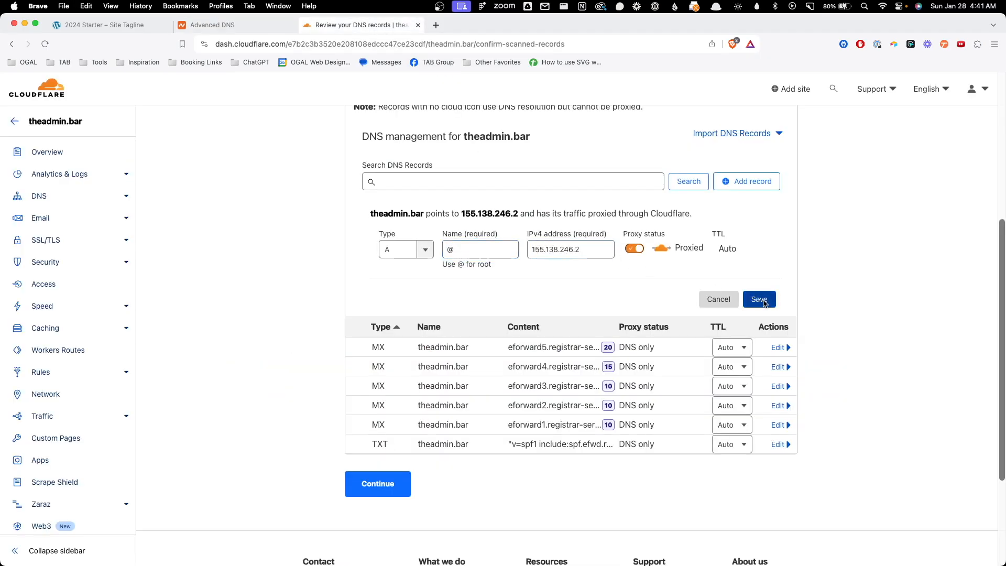
pyautogui.click(759, 299)
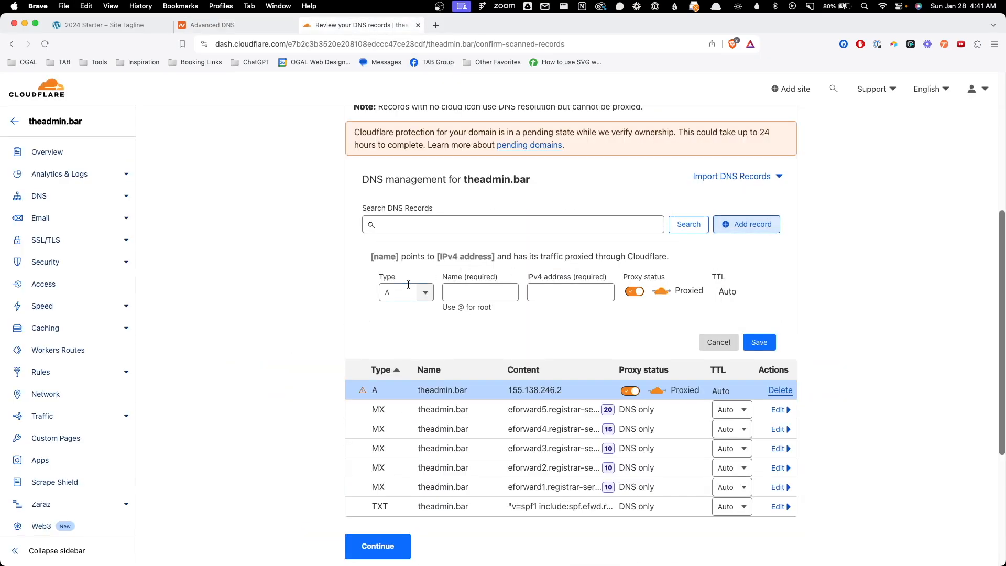
# Step: Add a www CNAME record targeting theadmin.bar
pyautogui.click(406, 292)
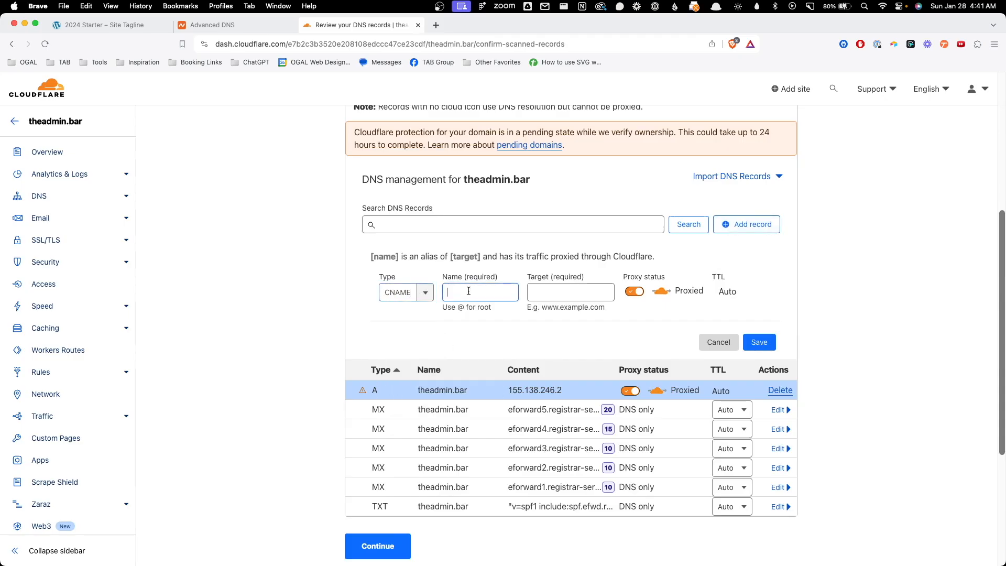
pyautogui.write('theadmin.bar')
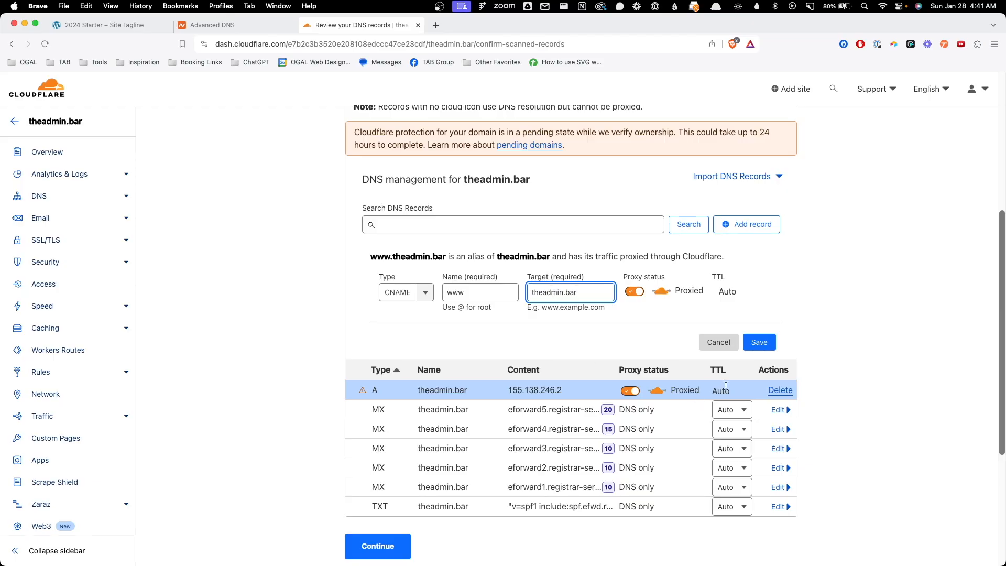
pyautogui.click(759, 342)
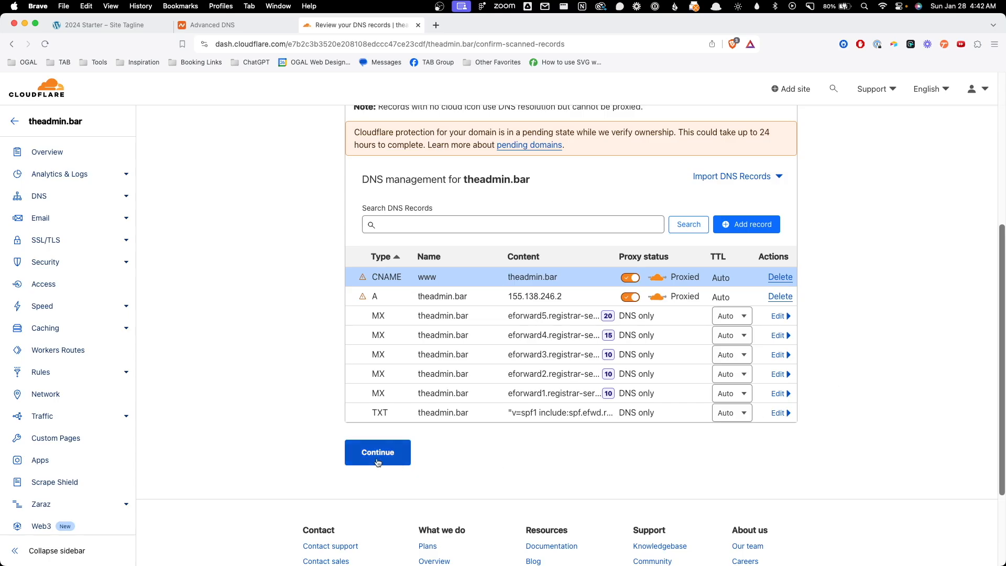
# Step: Copy the assigned nameserver cullen.ns.cloudflare.com and switch to Namecheap
pyautogui.click(377, 453)
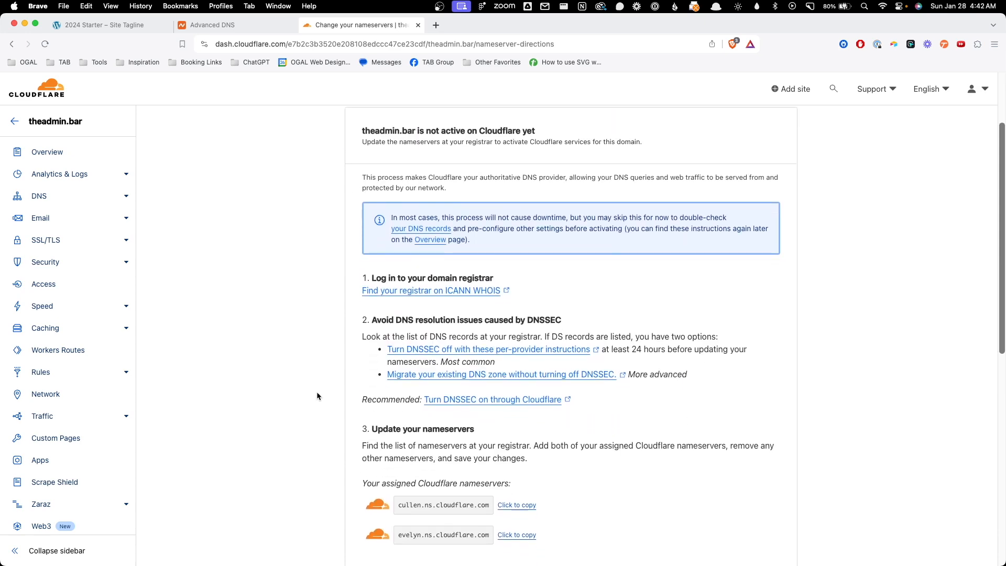
pyautogui.scroll(-3)
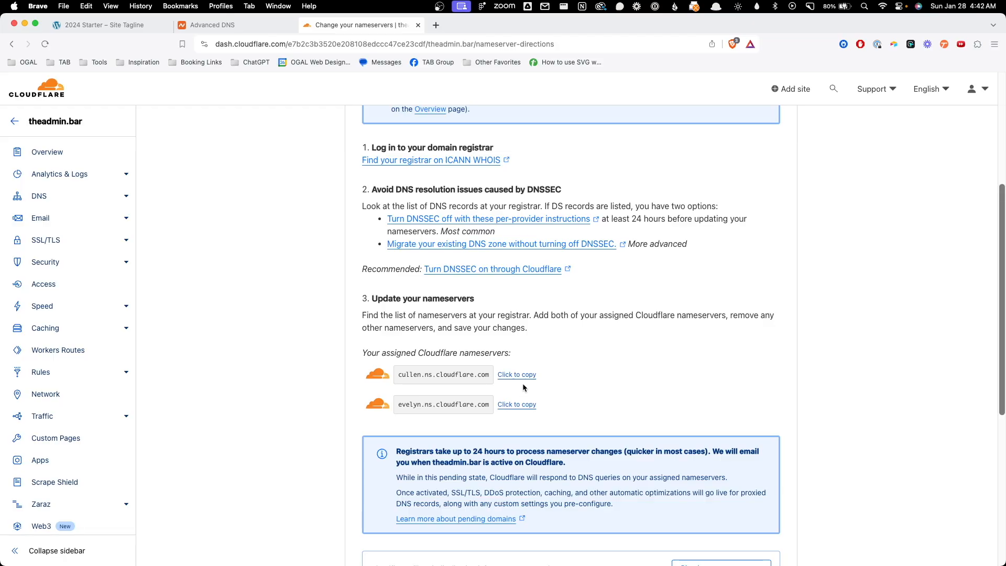
pyautogui.click(517, 374)
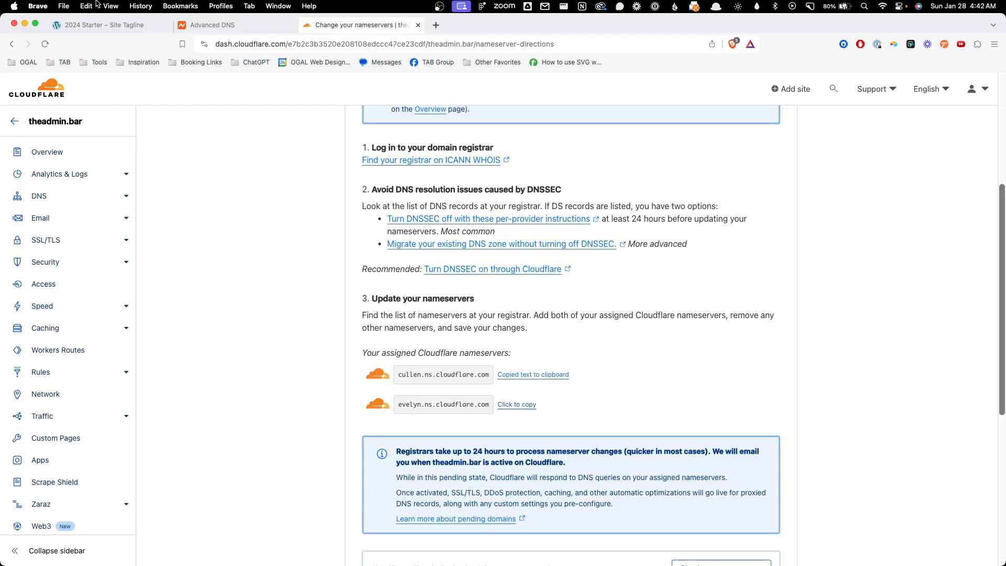
pyautogui.click(218, 26)
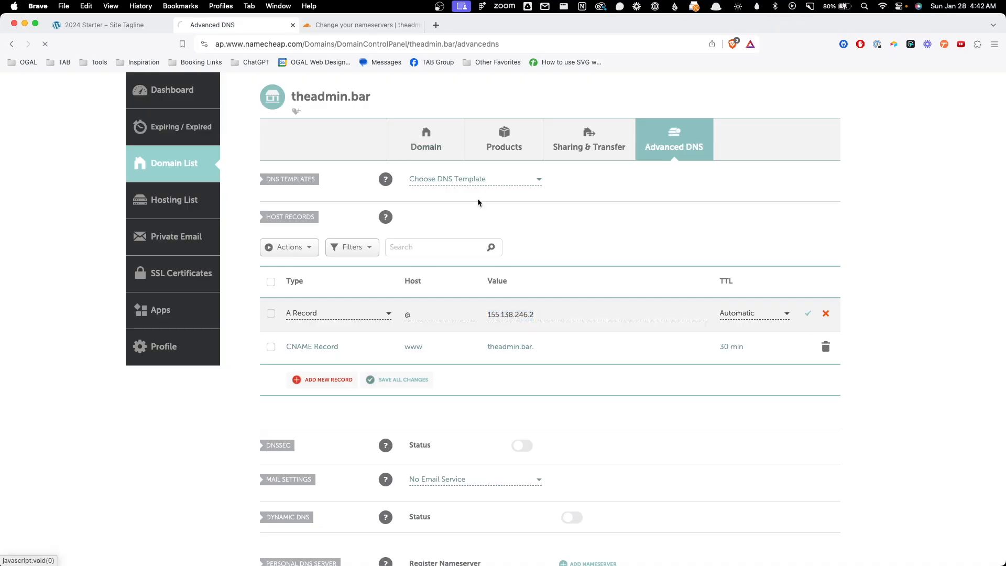
# Step: Set theadmin.bar to Custom DNS with cullen.ns.cloudflare.com and evelyn.ns.cloudflare.com
pyautogui.click(425, 136)
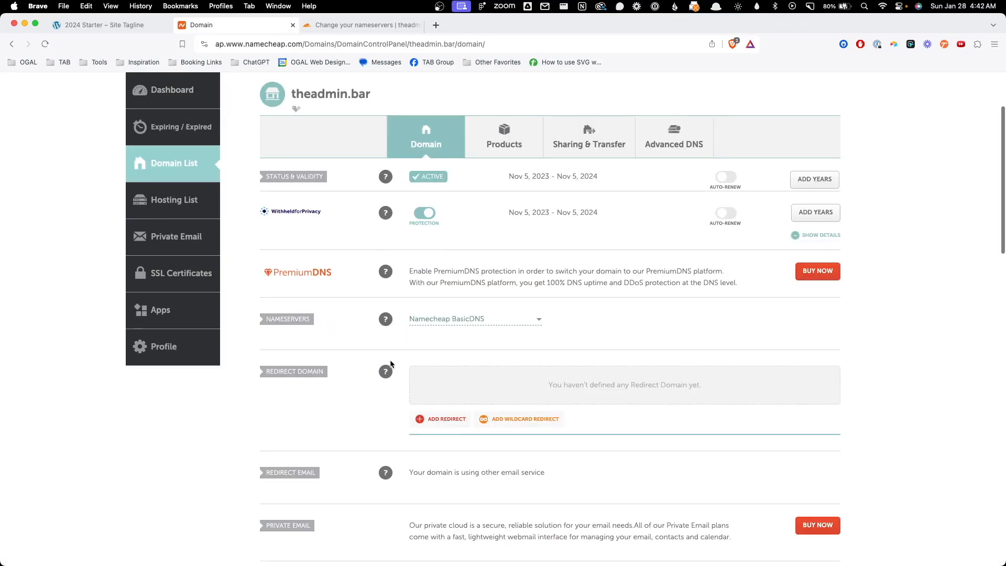
pyautogui.click(475, 319)
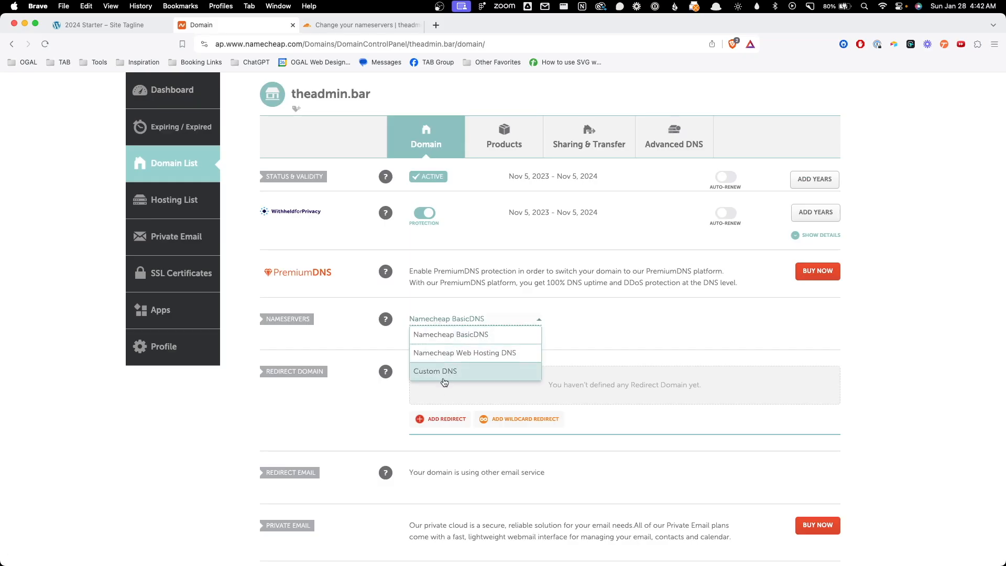
pyautogui.click(435, 371)
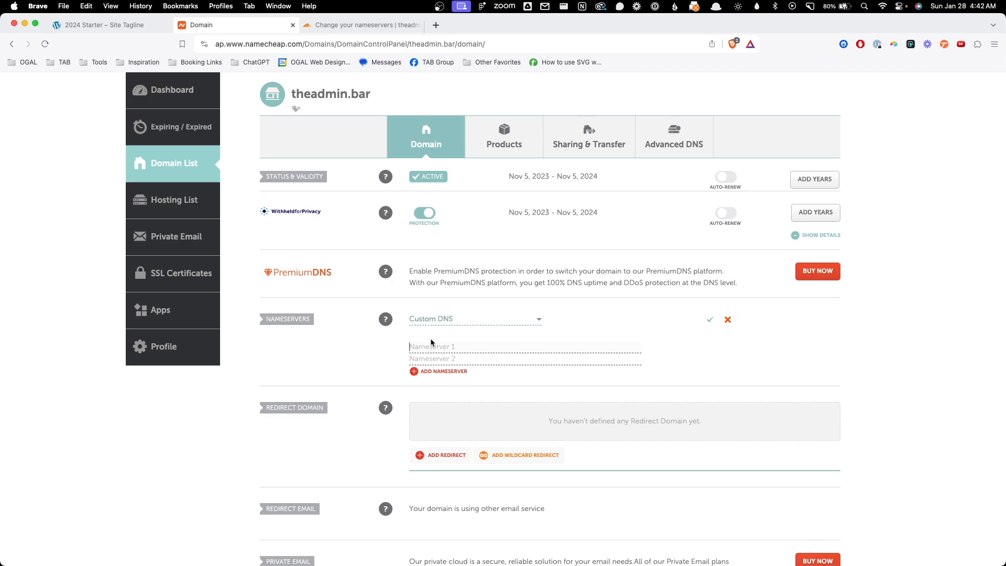
pyautogui.write('cullen.ns.cloudflare.com')
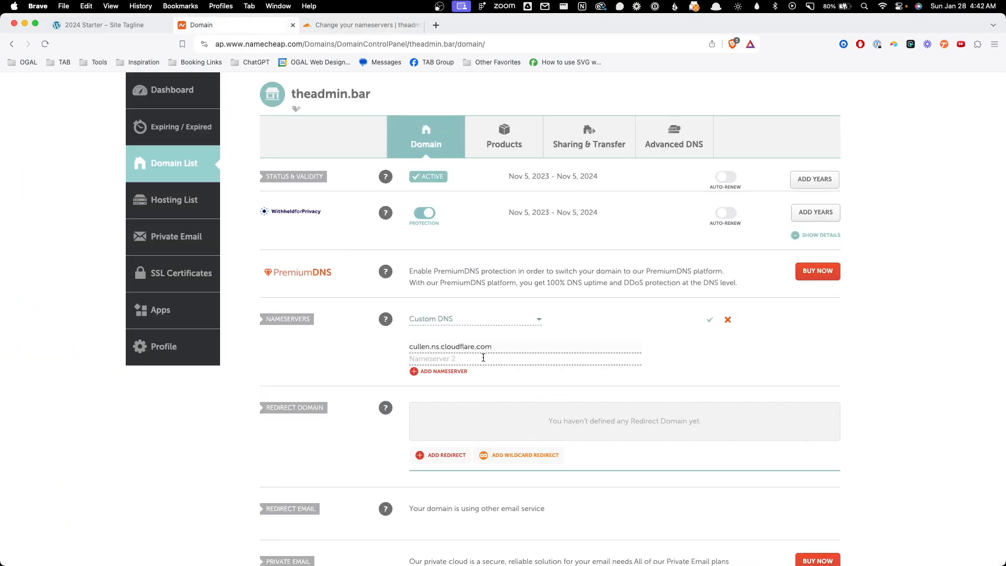
pyautogui.write('evelyn.ns.cloudflare.com')
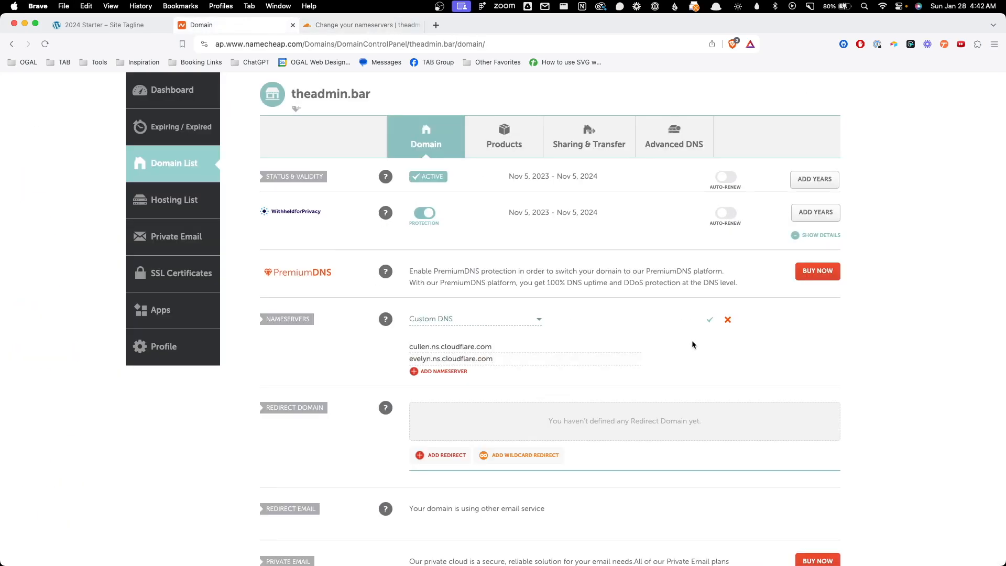
pyautogui.click(710, 320)
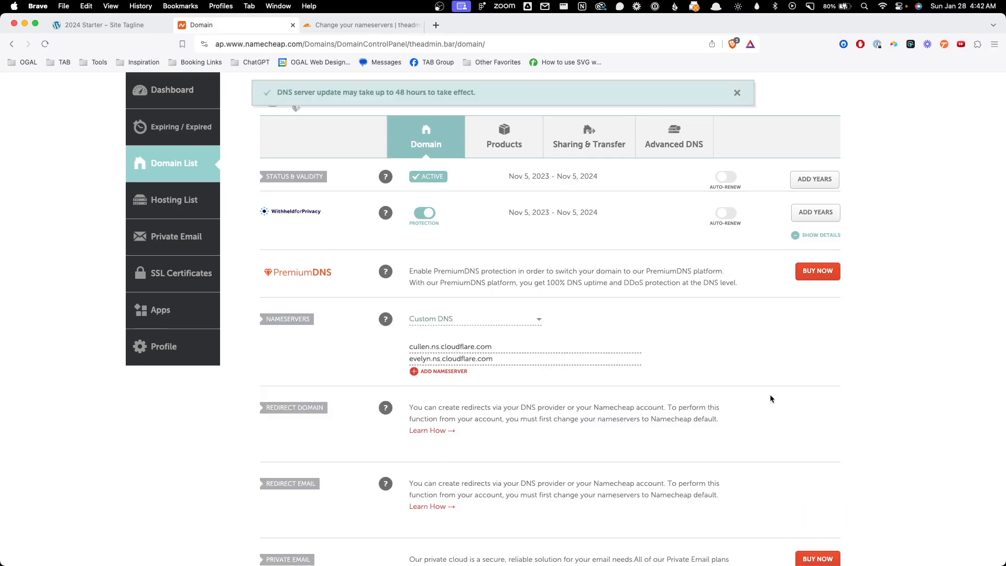
pyautogui.moveTo(504, 381)
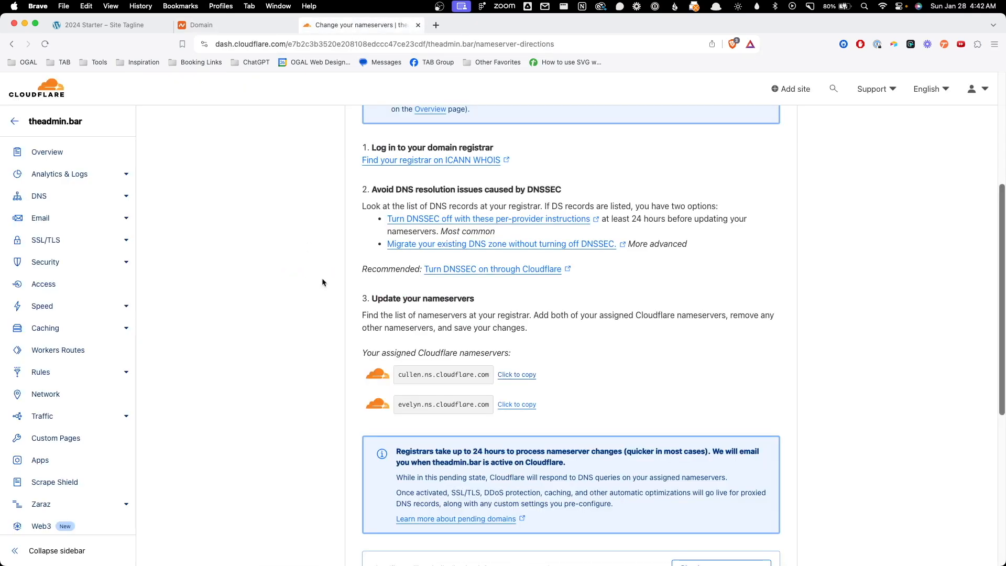
# Step: Continue past theadmin.bar's nameserver instructions to the Quick Start Guide
pyautogui.scroll(-3)
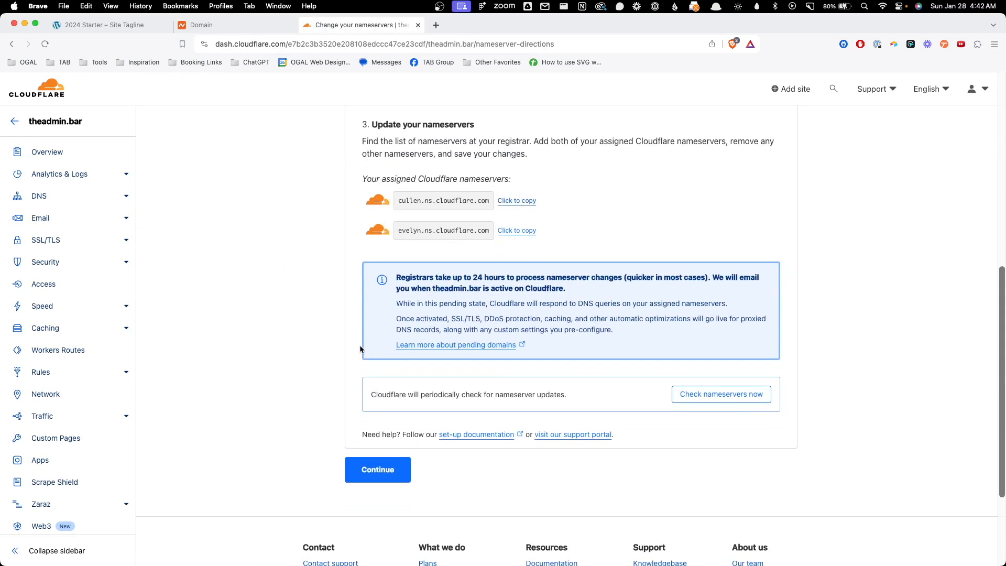
pyautogui.click(720, 394)
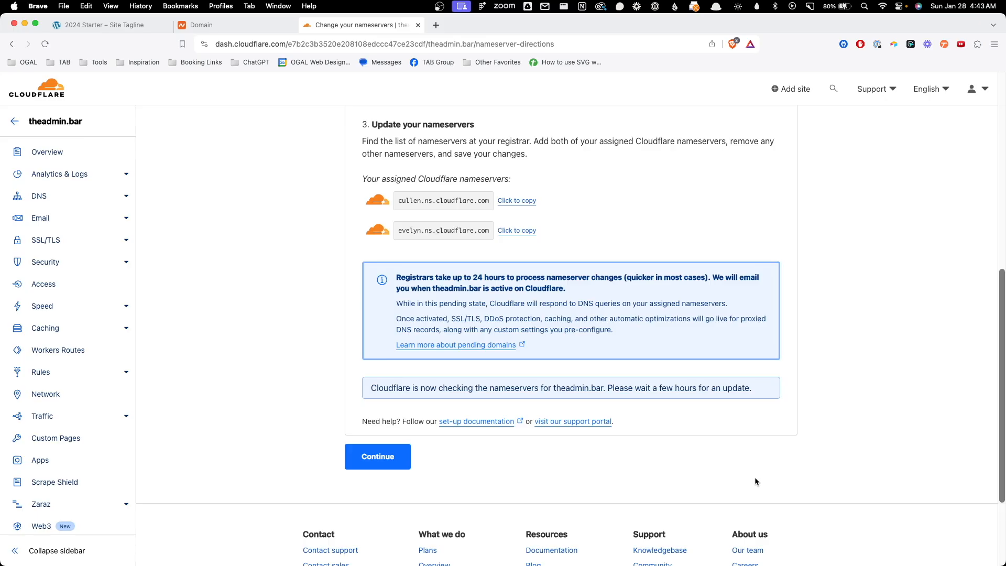
pyautogui.moveTo(467, 444)
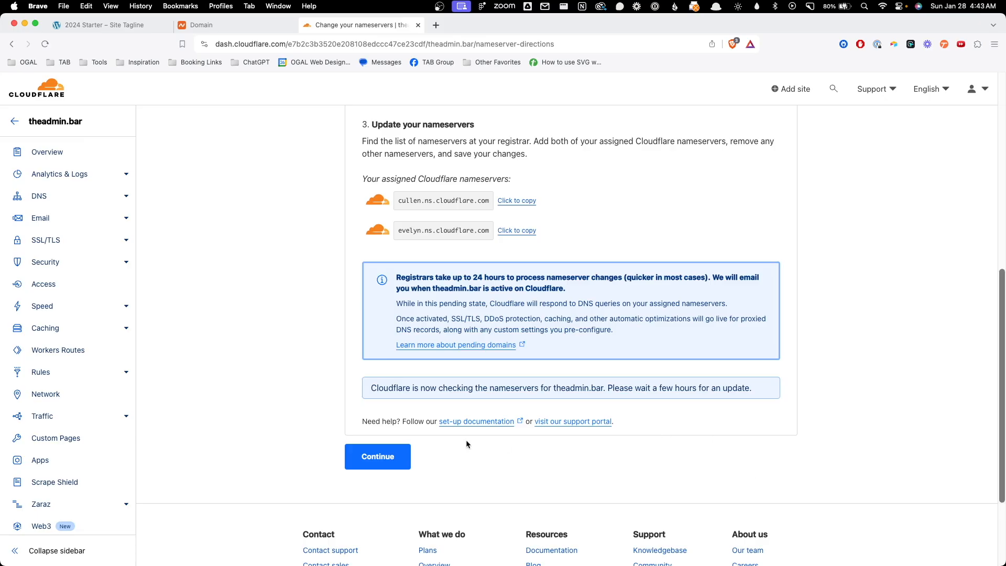
pyautogui.moveTo(406, 401)
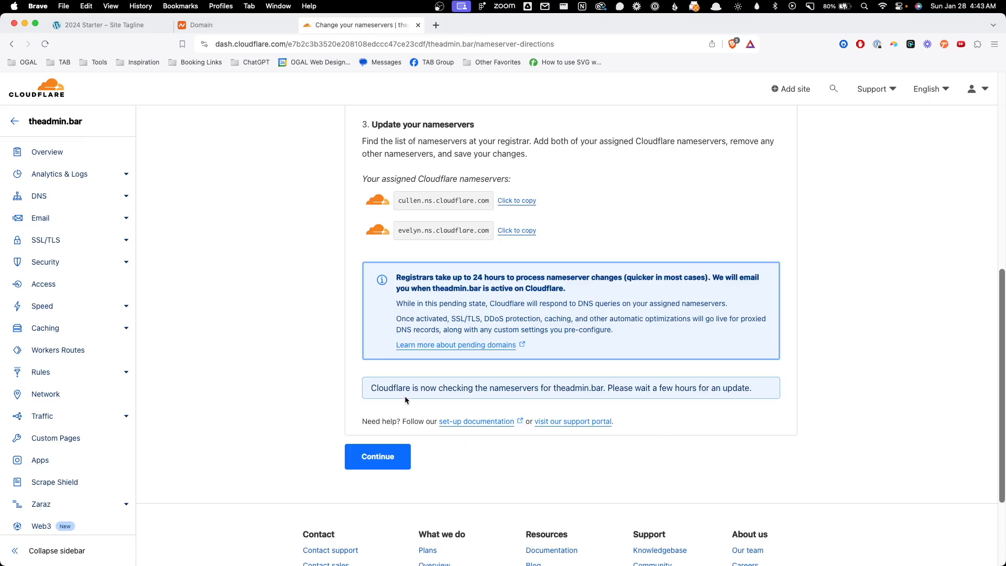
pyautogui.click(378, 456)
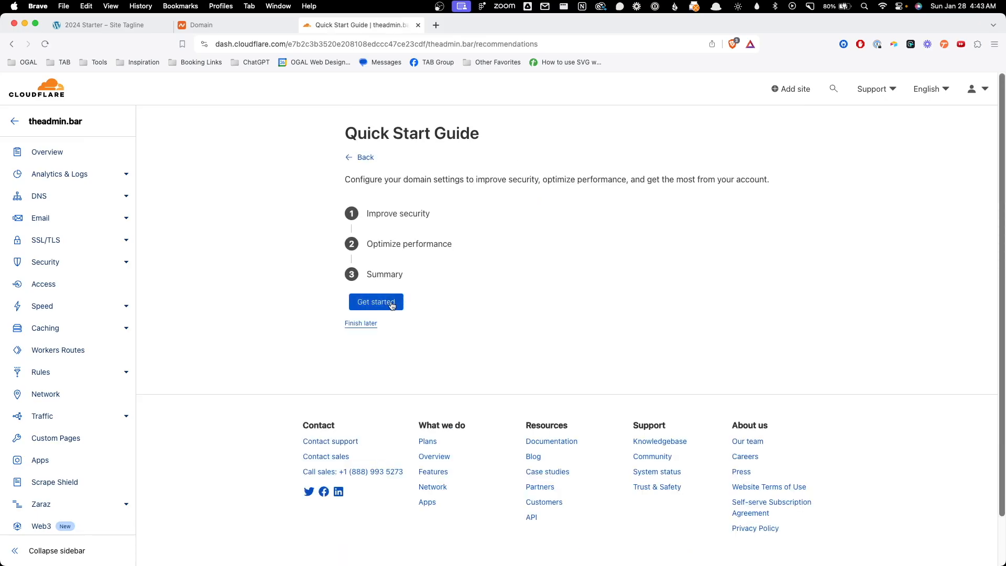
pyautogui.moveTo(94, 122)
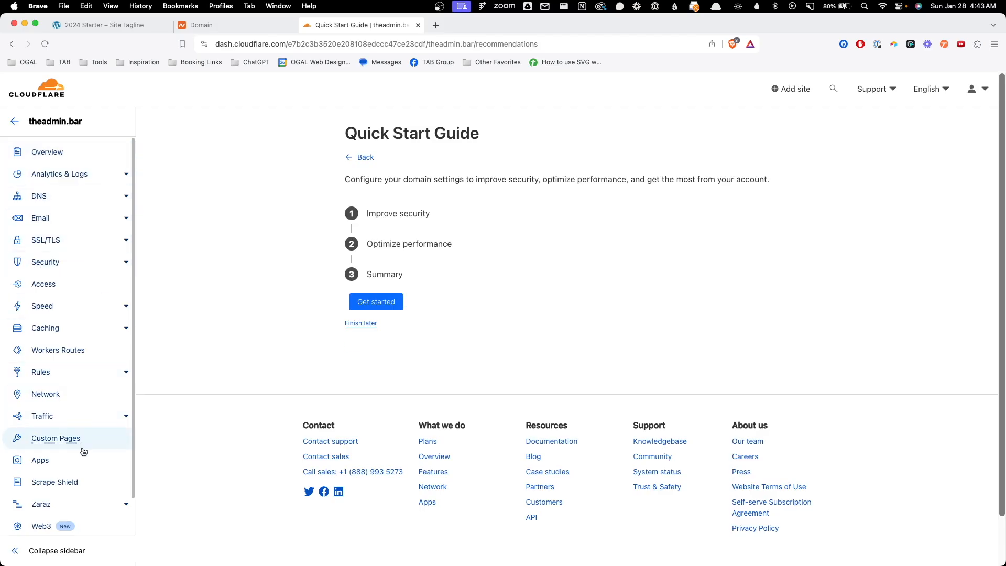
pyautogui.moveTo(424, 323)
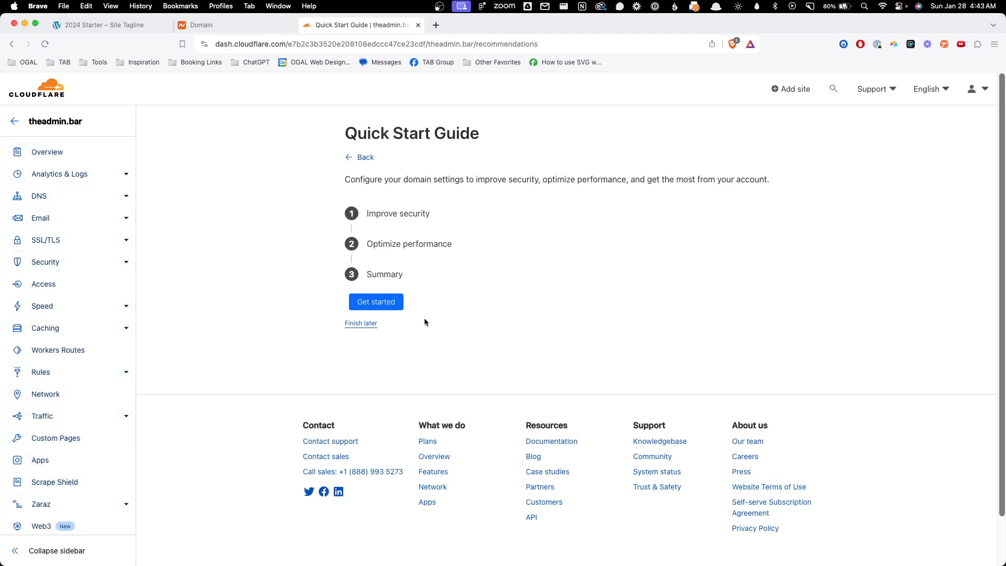
pyautogui.moveTo(377, 302)
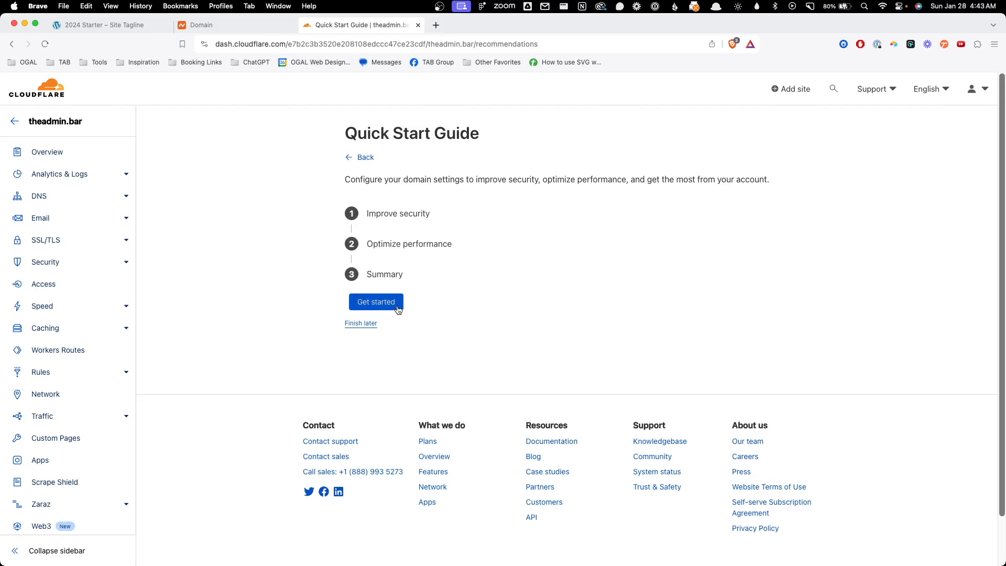
# Step: Keep Automatic HTTPS Rewrites, enable and save Always Use HTTPS, and save Brotli
pyautogui.click(376, 302)
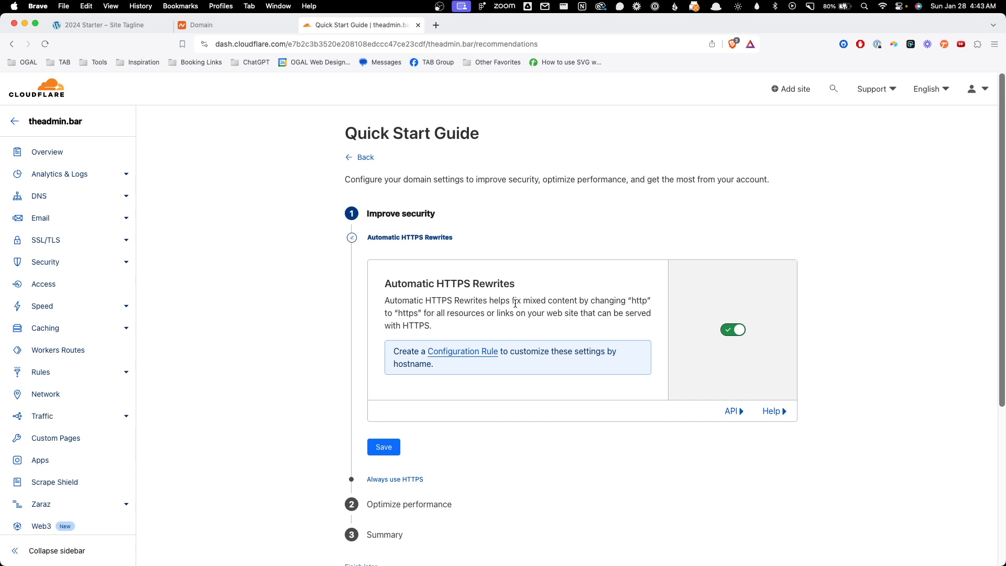
pyautogui.moveTo(477, 362)
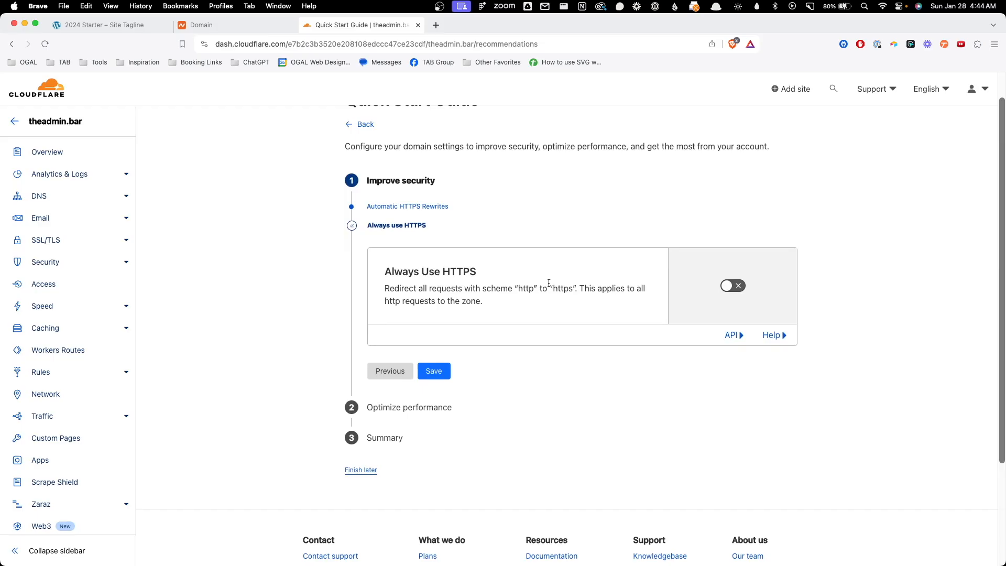
pyautogui.click(733, 286)
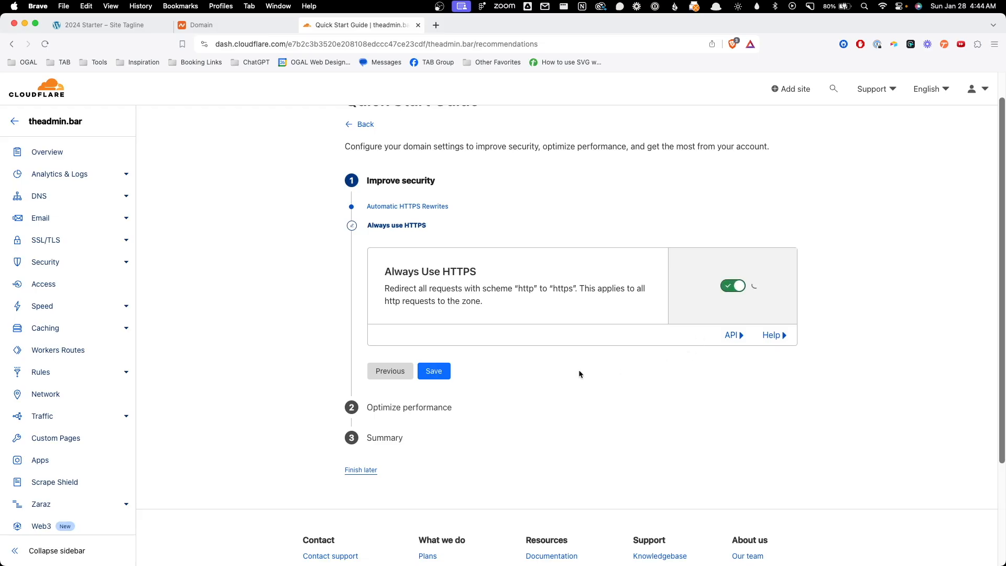
pyautogui.click(434, 371)
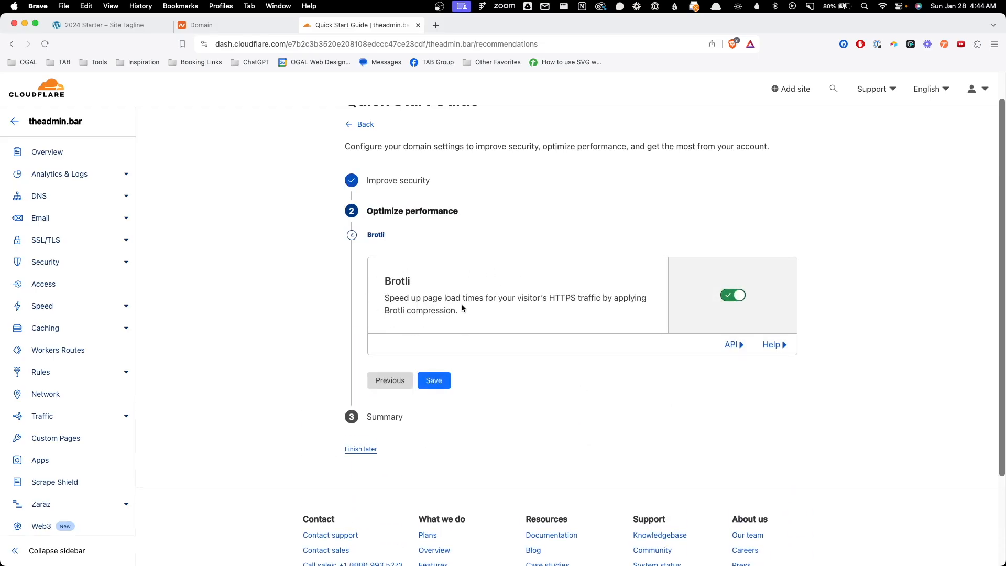
pyautogui.moveTo(692, 309)
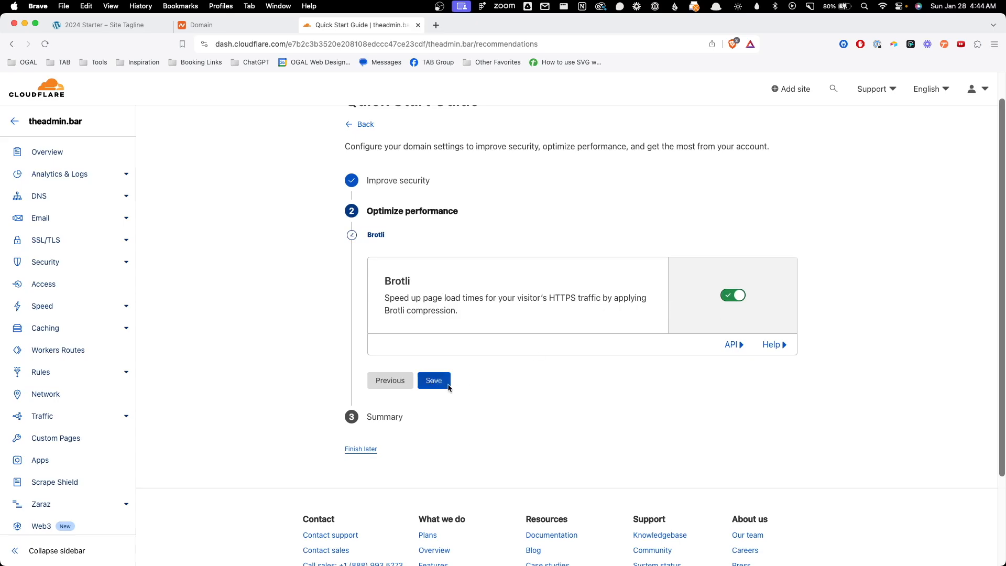
pyautogui.click(434, 380)
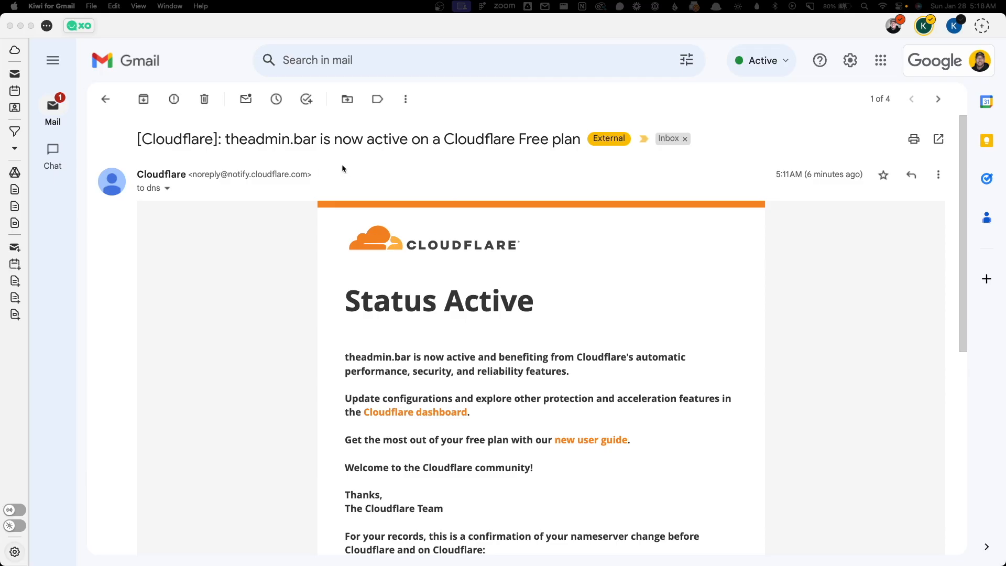
pyautogui.moveTo(375, 149)
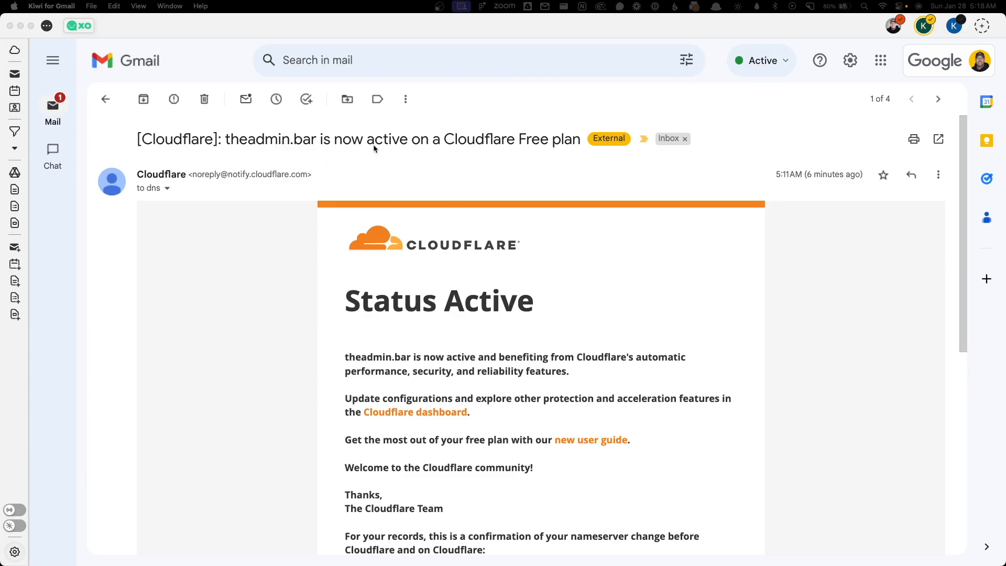
pyautogui.moveTo(549, 145)
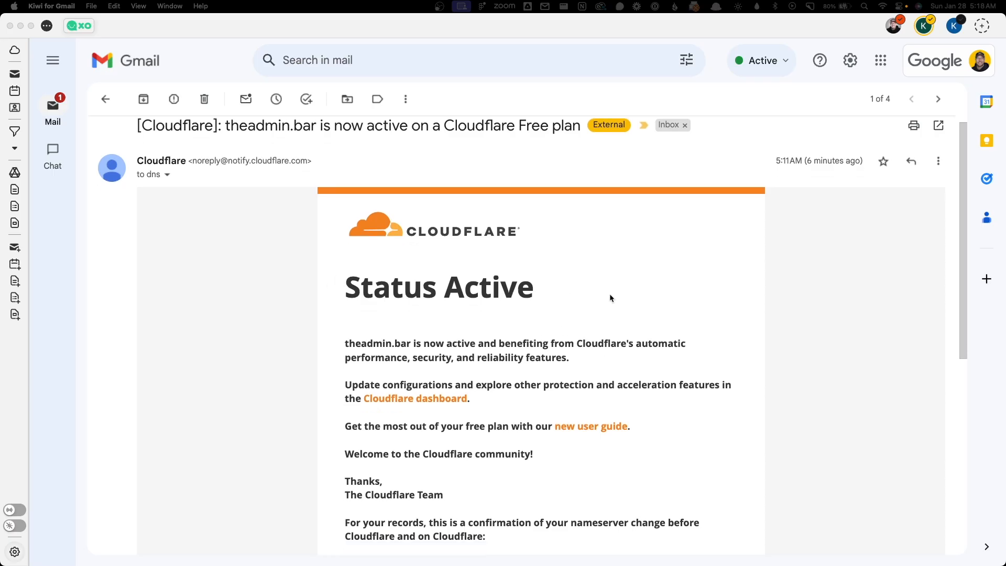
pyautogui.moveTo(621, 370)
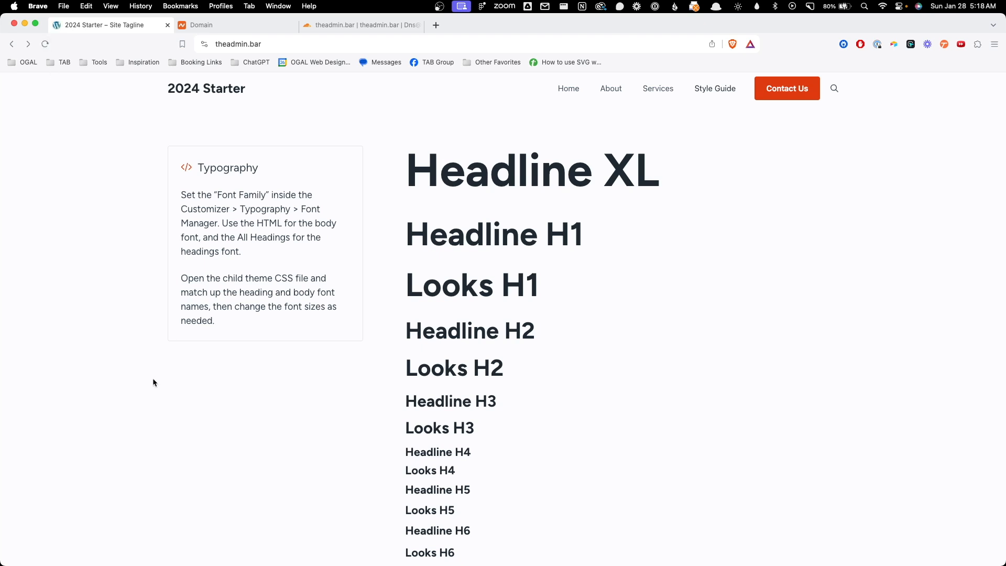
pyautogui.moveTo(161, 372)
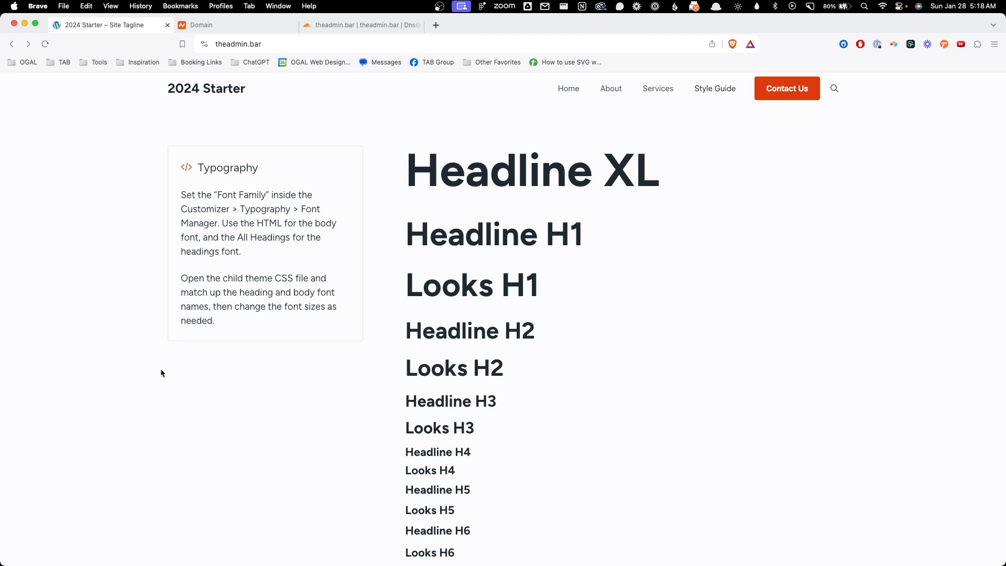
pyautogui.click(361, 26)
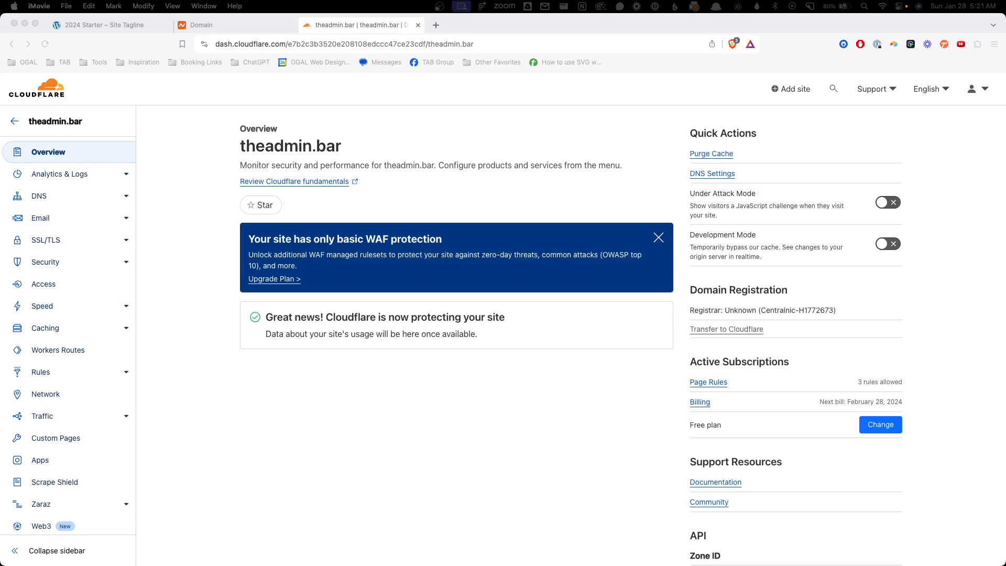
pyautogui.click(105, 25)
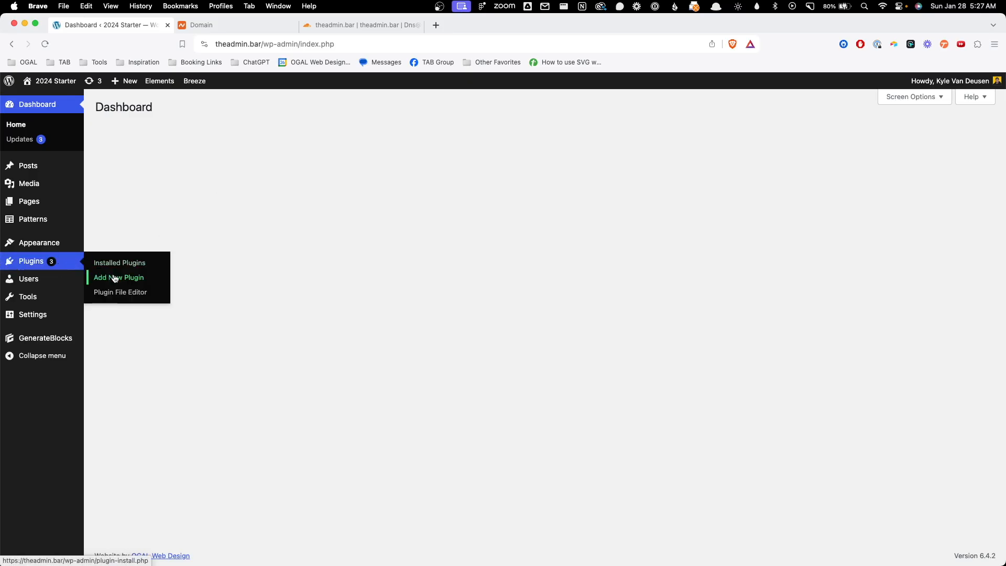
# Step: Search for 'cloudflare', install the official Cloudflare plugin, and go to its settings
pyautogui.click(119, 278)
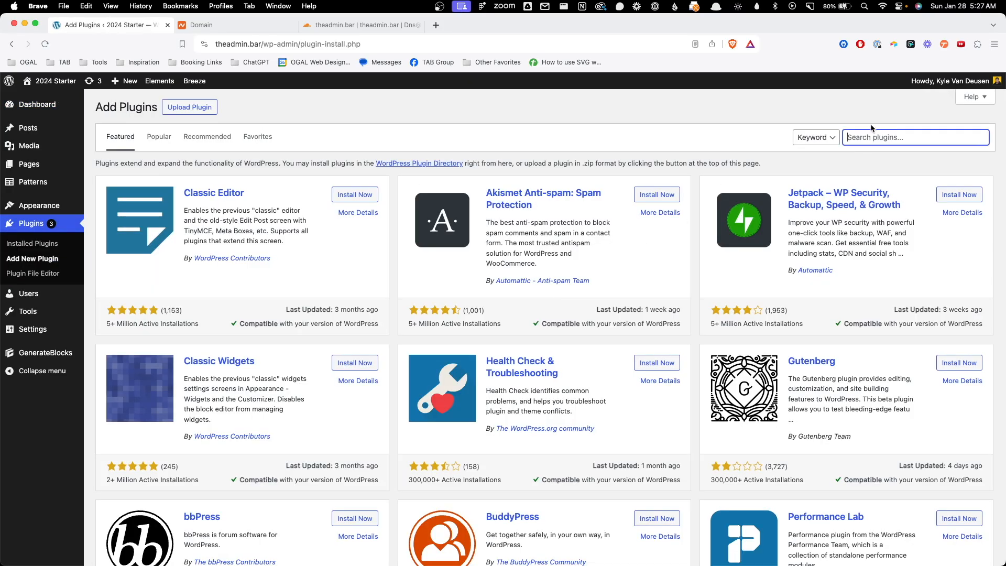
pyautogui.write('cloudflare')
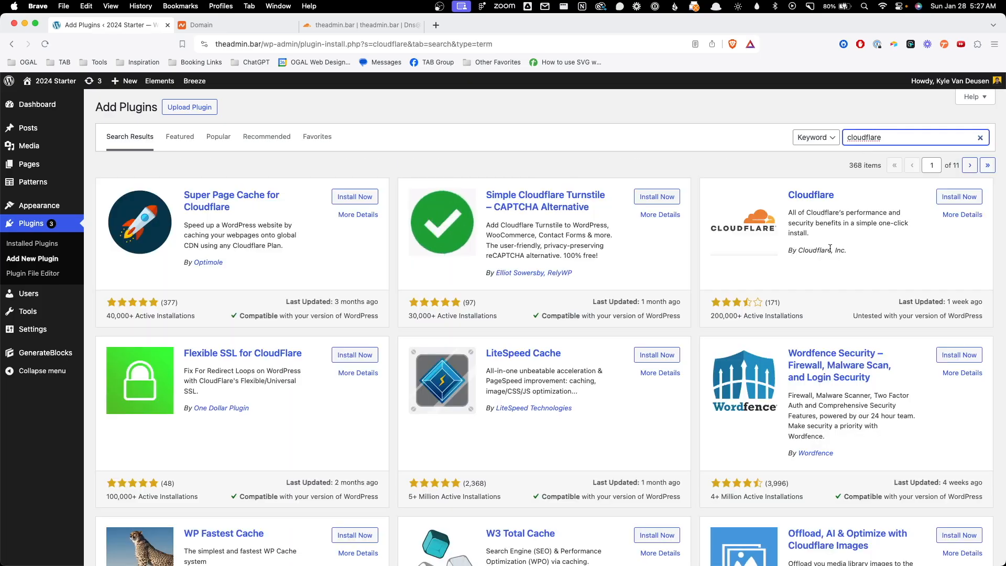
pyautogui.click(959, 197)
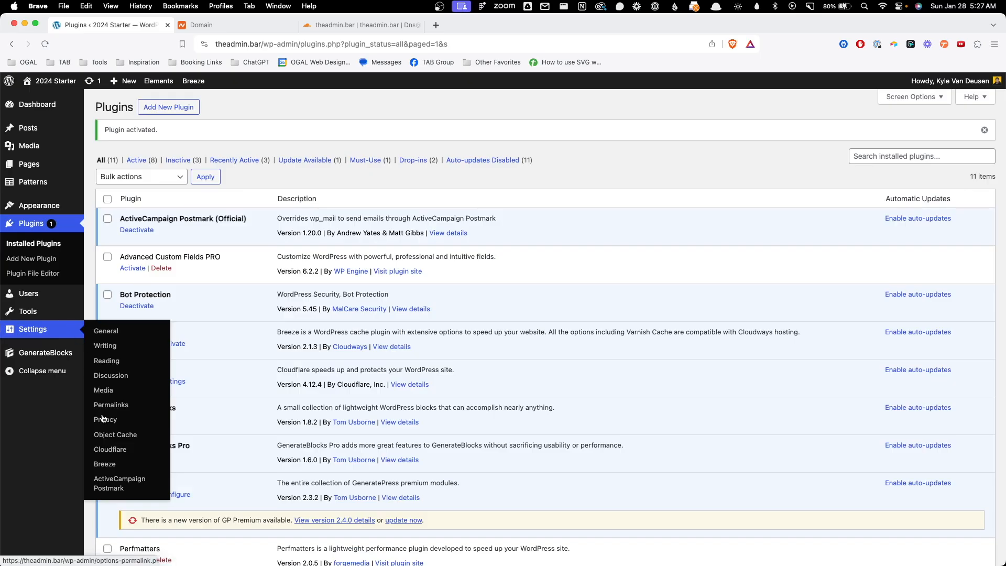
pyautogui.click(109, 450)
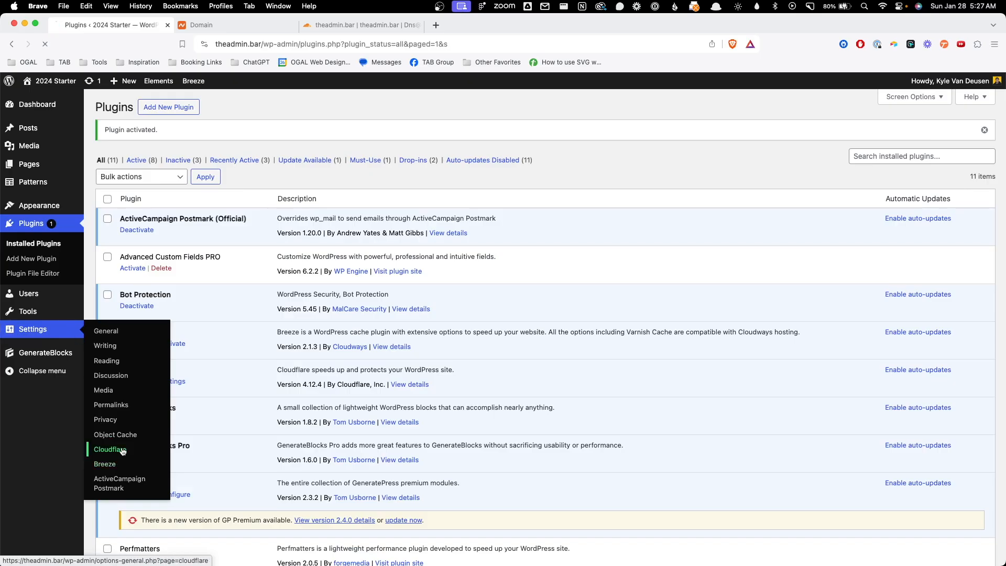
pyautogui.click(109, 450)
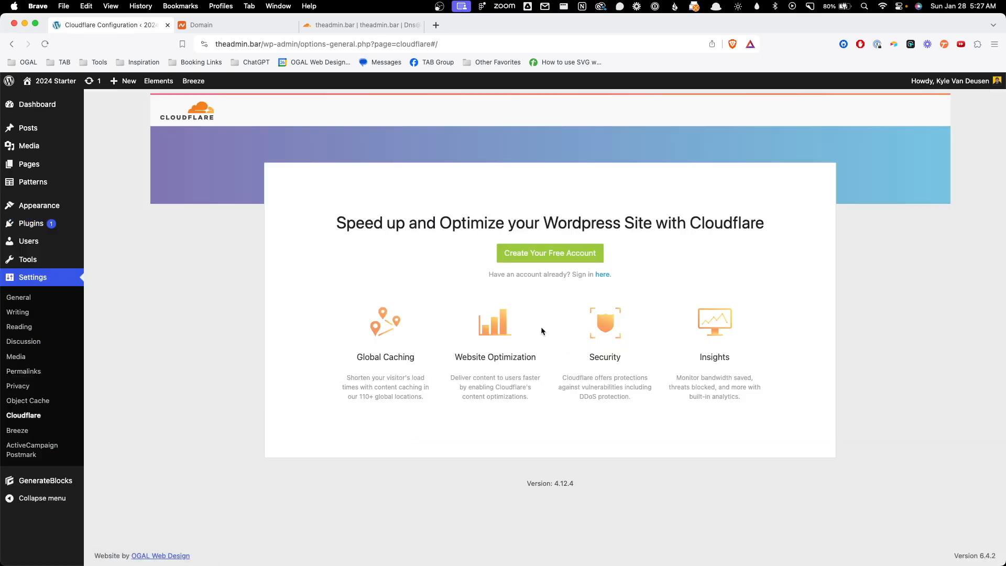
pyautogui.moveTo(529, 319)
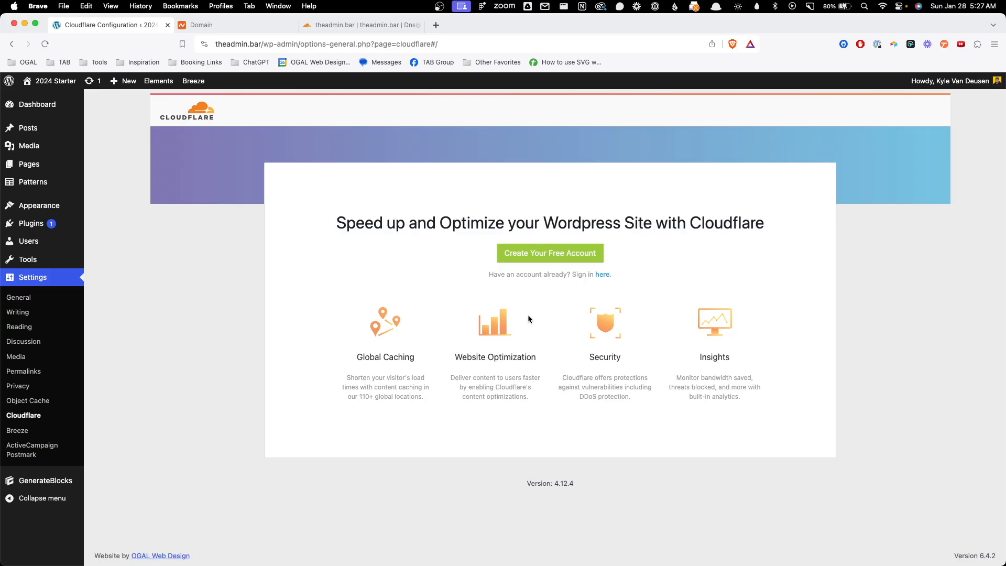
pyautogui.moveTo(574, 256)
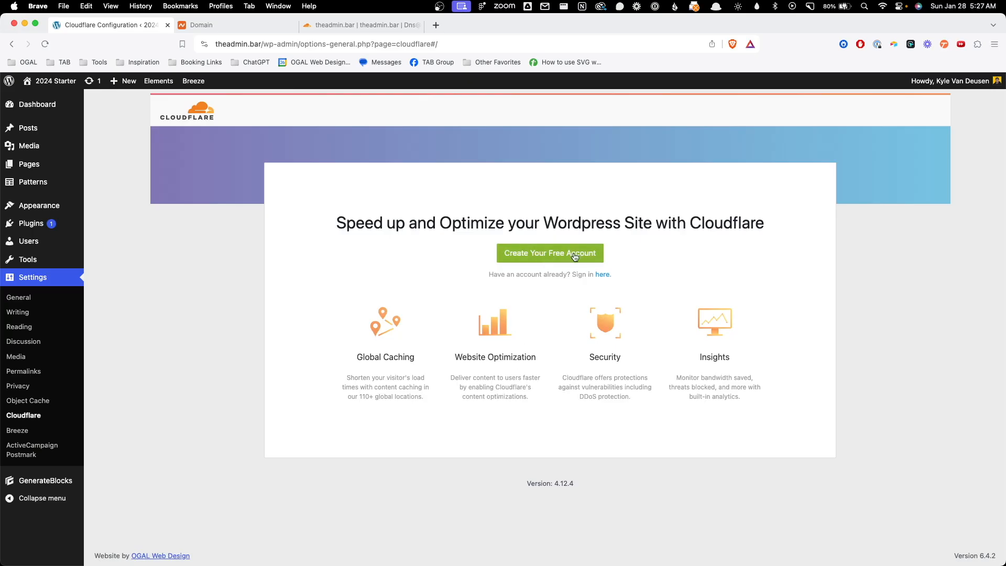
pyautogui.click(550, 253)
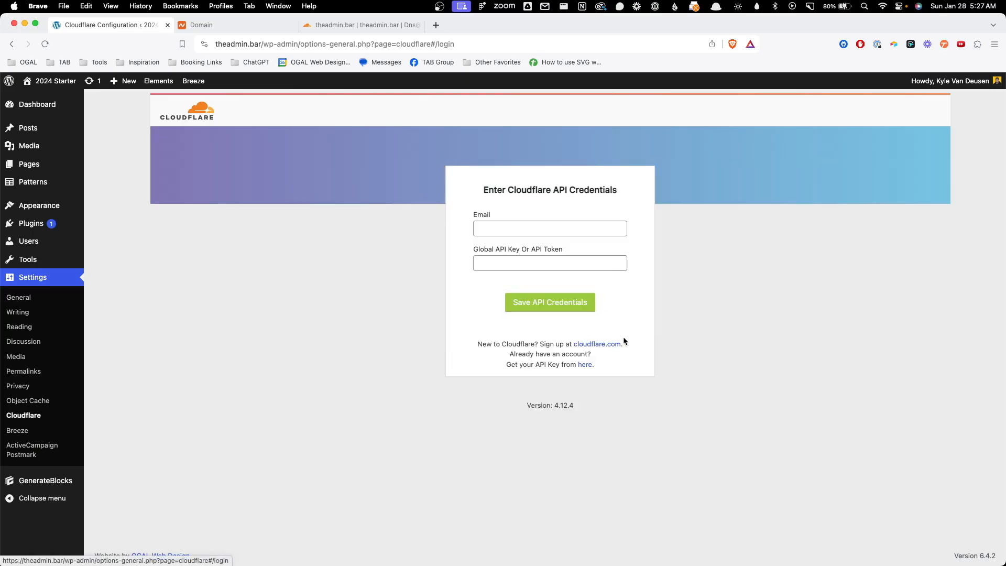
pyautogui.click(546, 229)
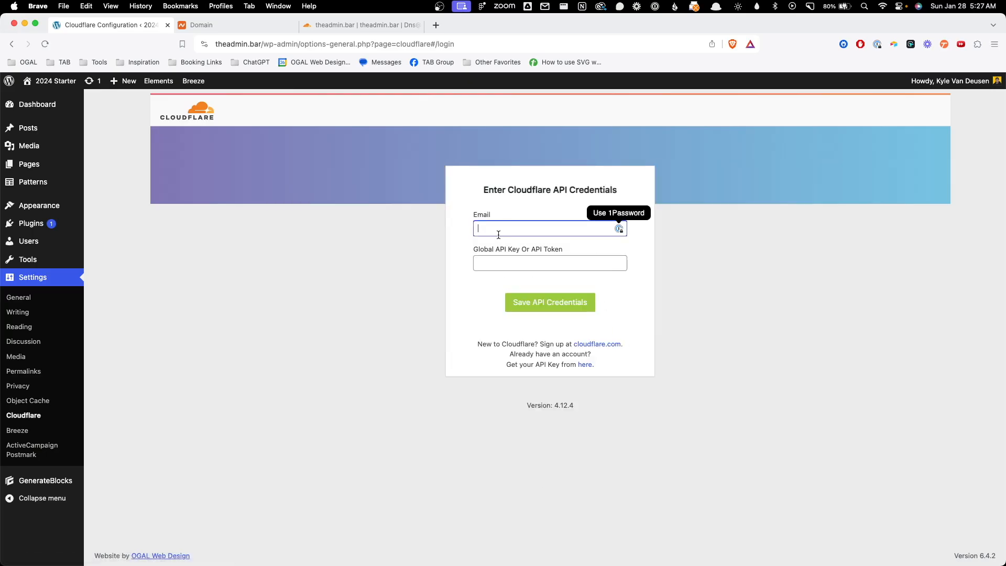
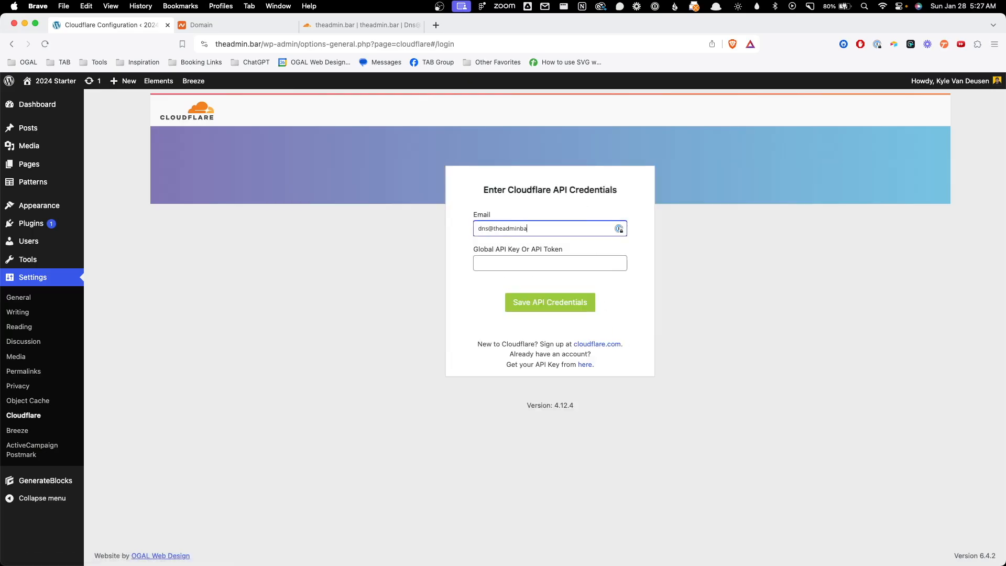
pyautogui.click(549, 263)
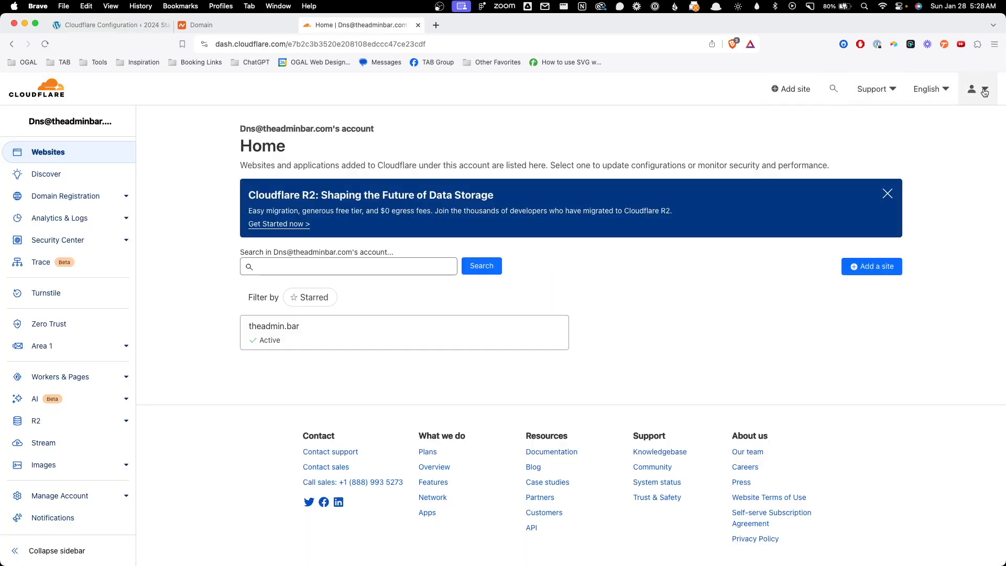
# Step: Reveal the Global API Key under My Profile > API Tokens by confirming the password
pyautogui.click(972, 89)
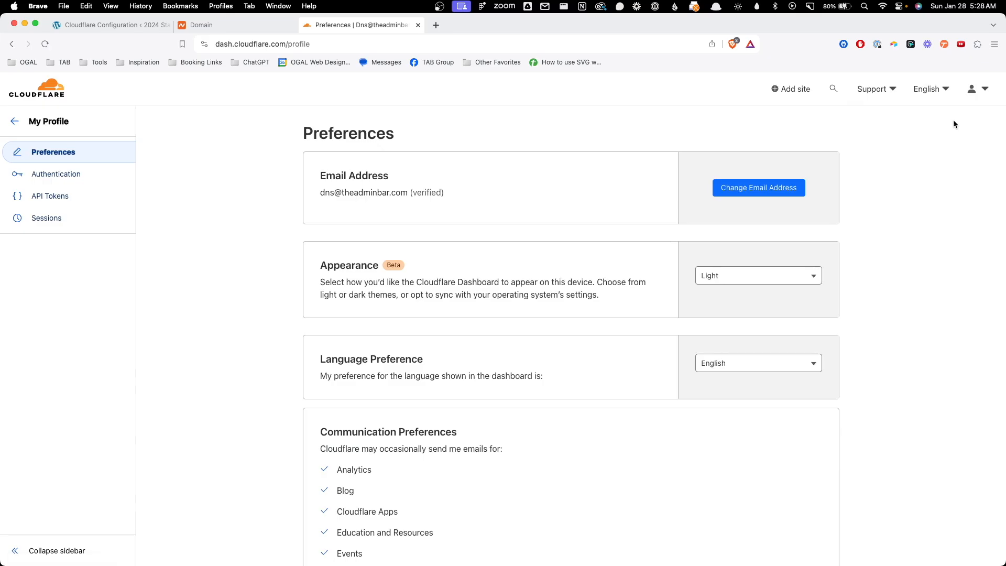
pyautogui.click(51, 195)
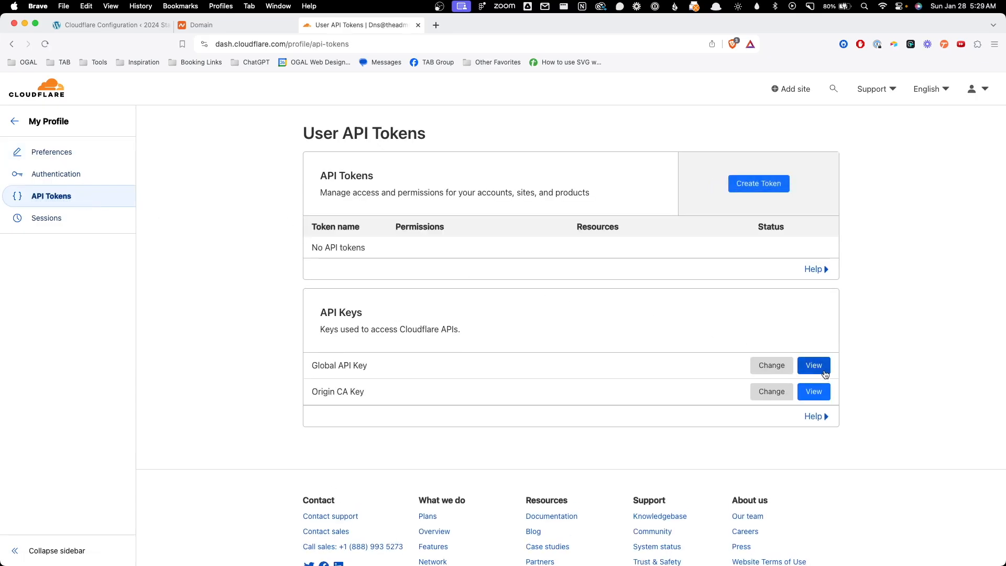
pyautogui.click(813, 365)
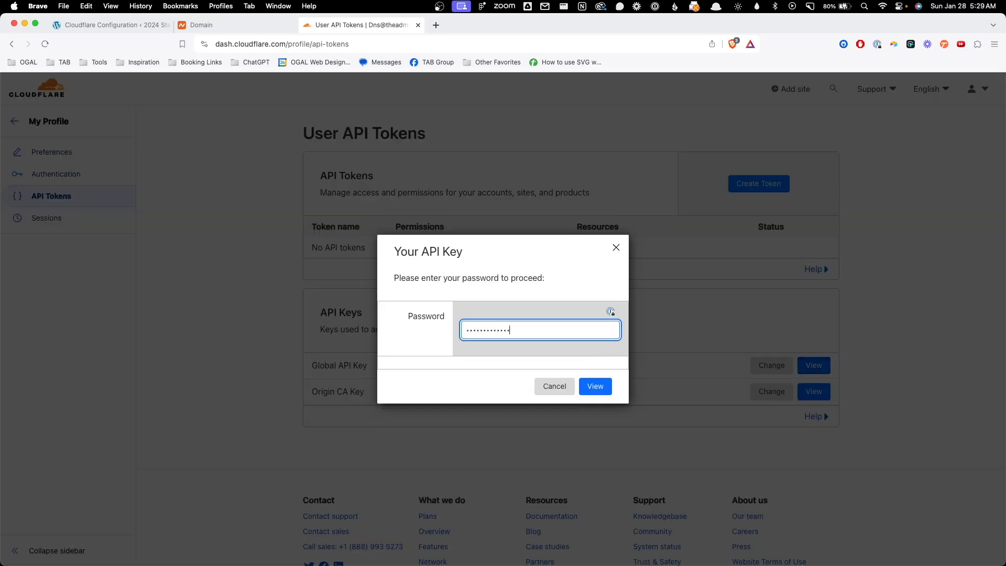
pyautogui.click(594, 386)
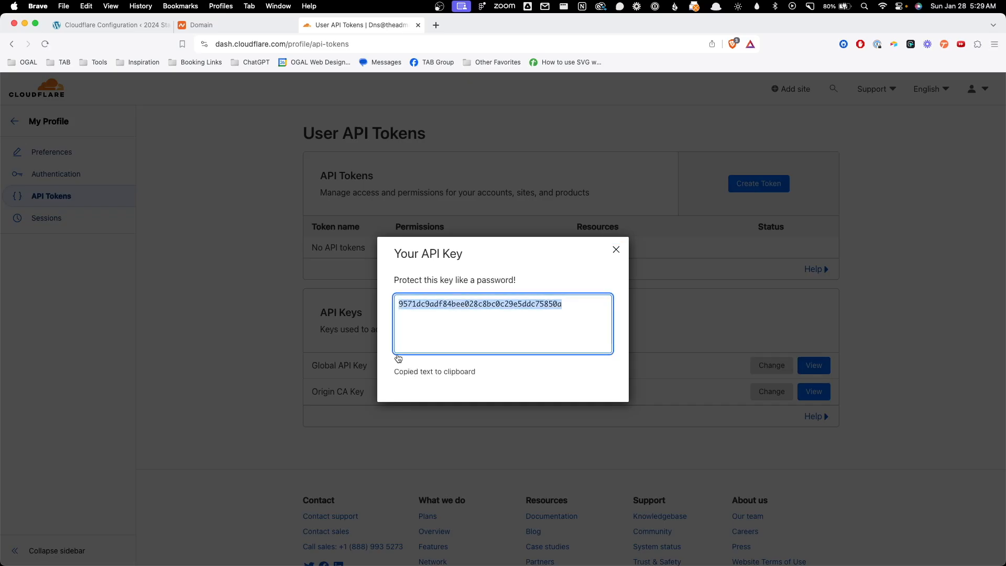
# Step: Paste the Global API Key into the plugin form and save the API credentials
pyautogui.click(109, 25)
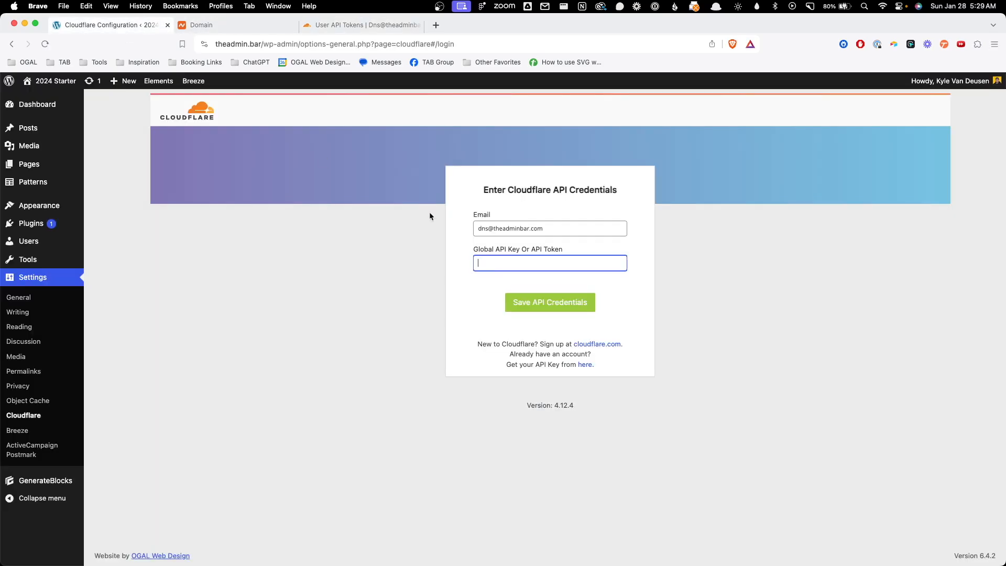
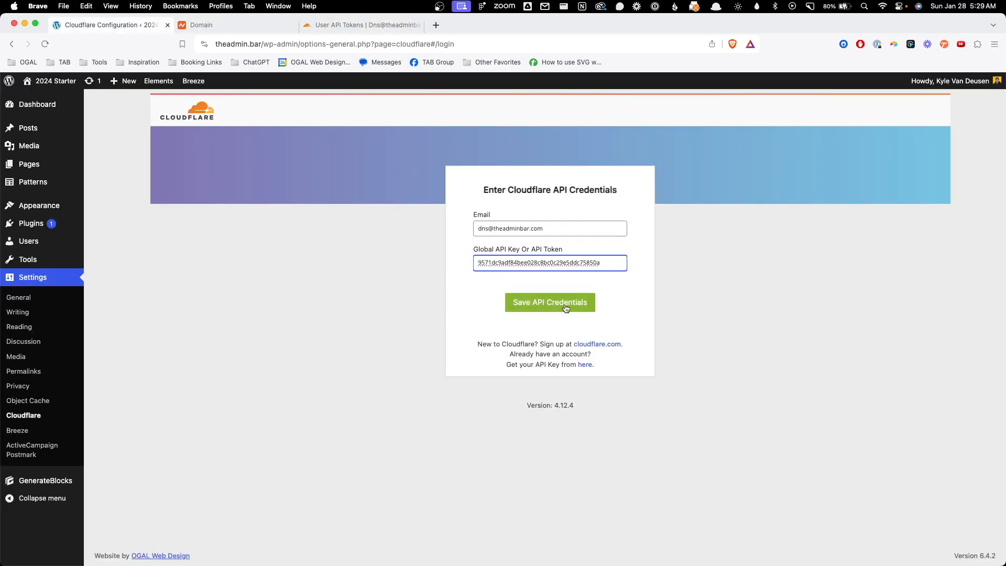
pyautogui.click(549, 303)
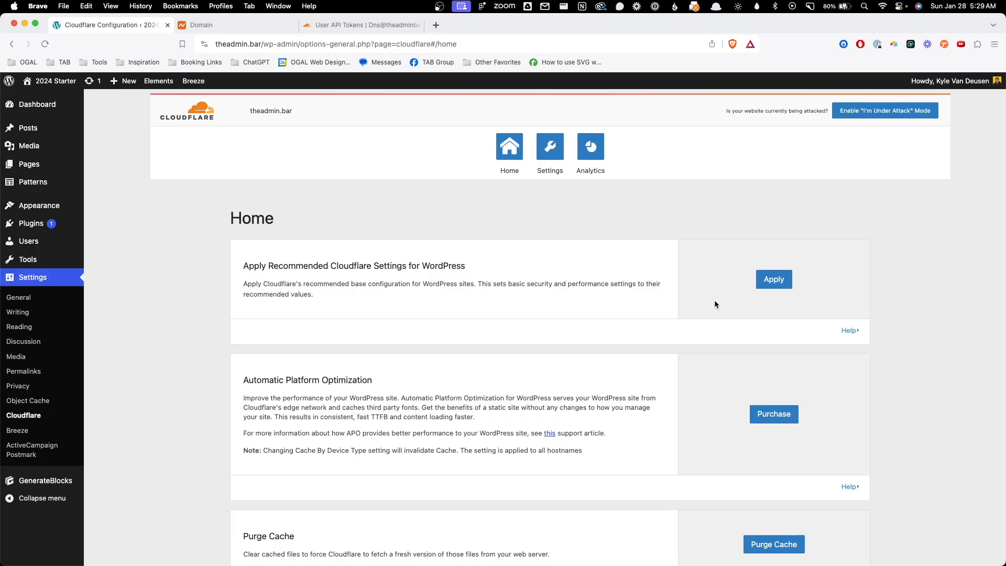
pyautogui.moveTo(254, 268)
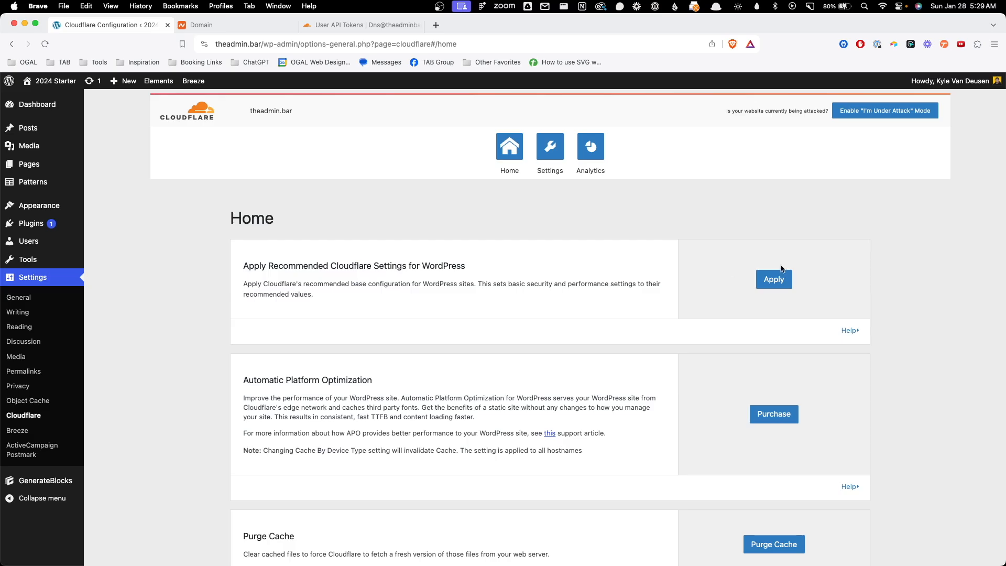
# Step: Apply the recommended Cloudflare settings for WordPress and reload the plugin page
pyautogui.click(774, 278)
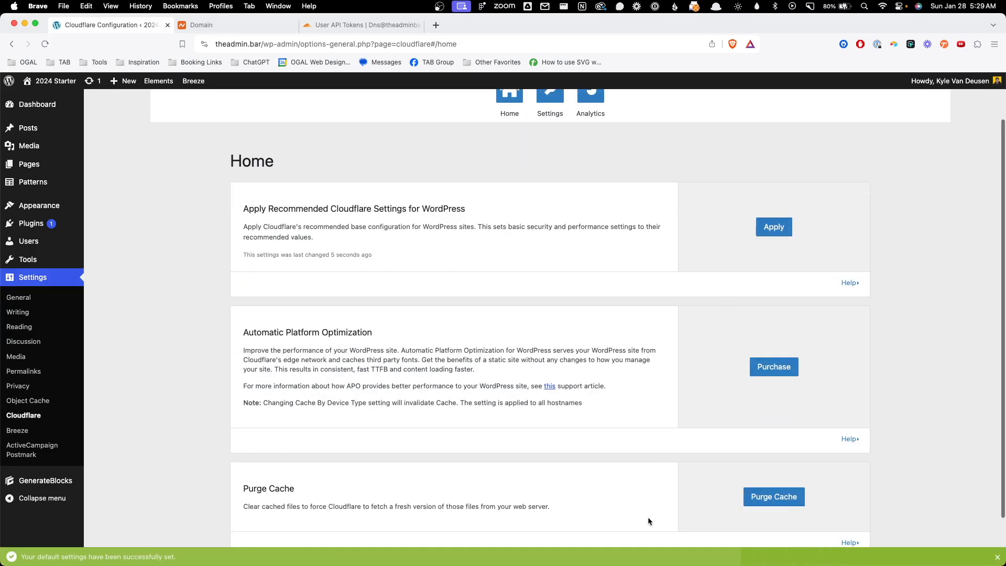
pyautogui.moveTo(272, 504)
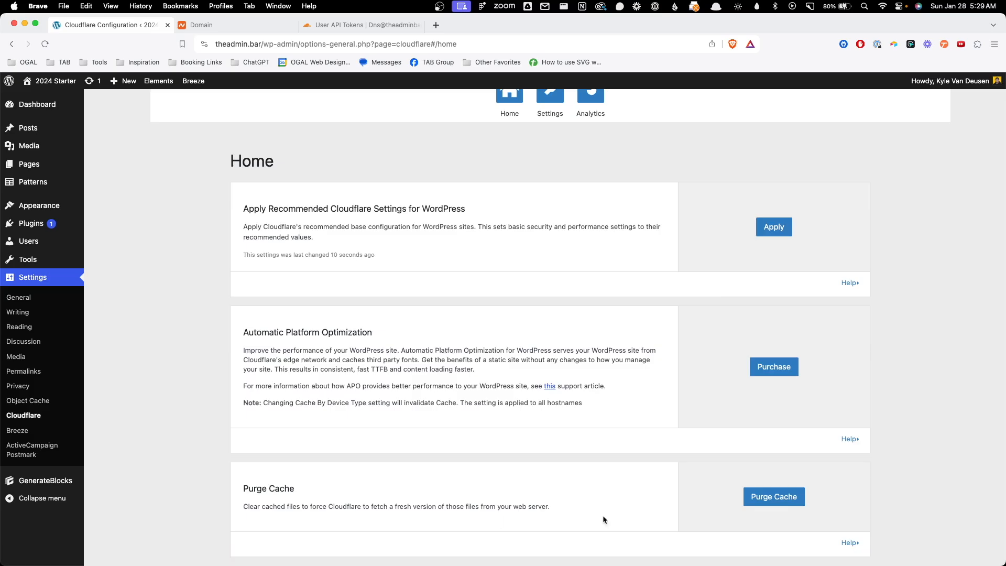
pyautogui.moveTo(23, 415)
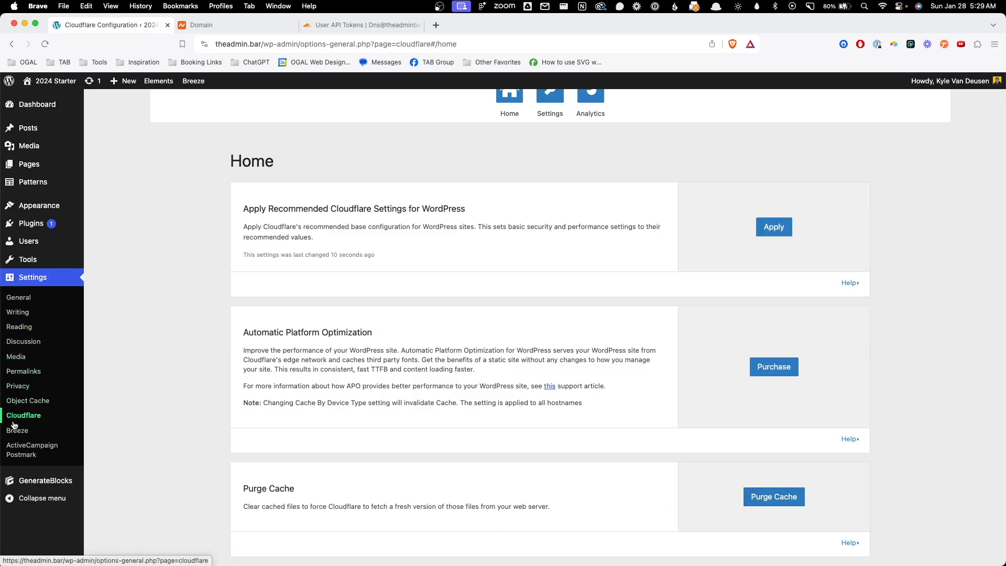
pyautogui.click(773, 497)
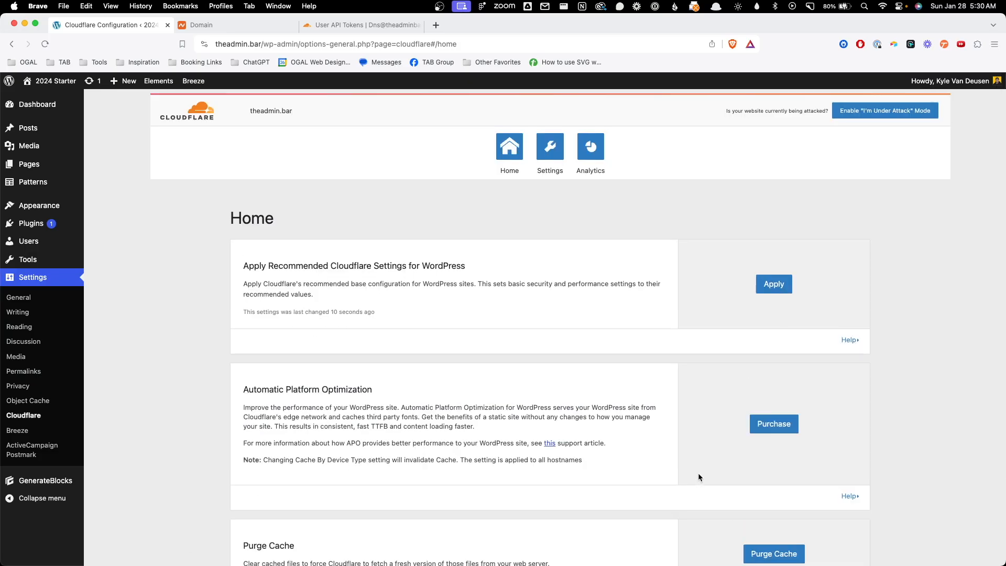
pyautogui.moveTo(673, 446)
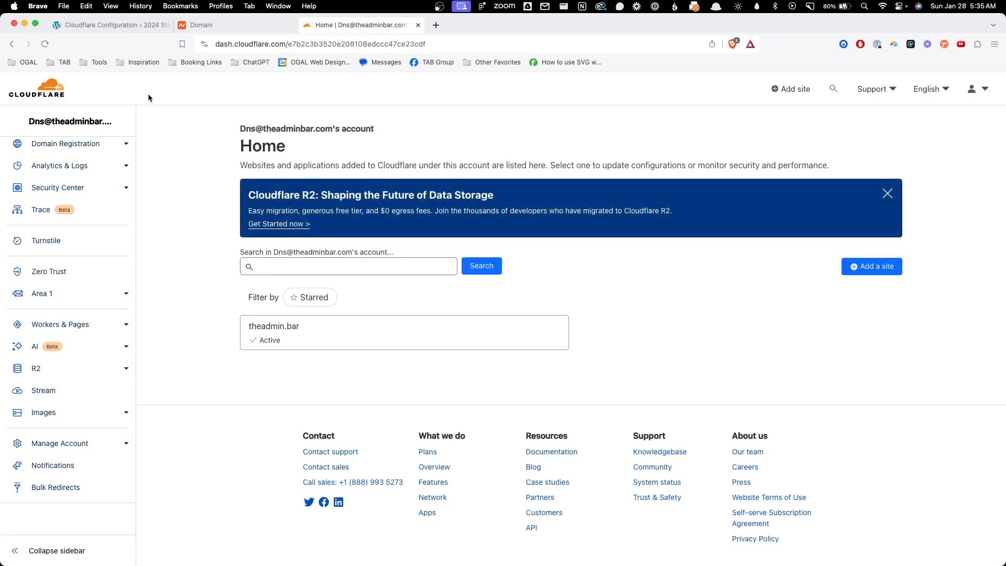
pyautogui.moveTo(174, 120)
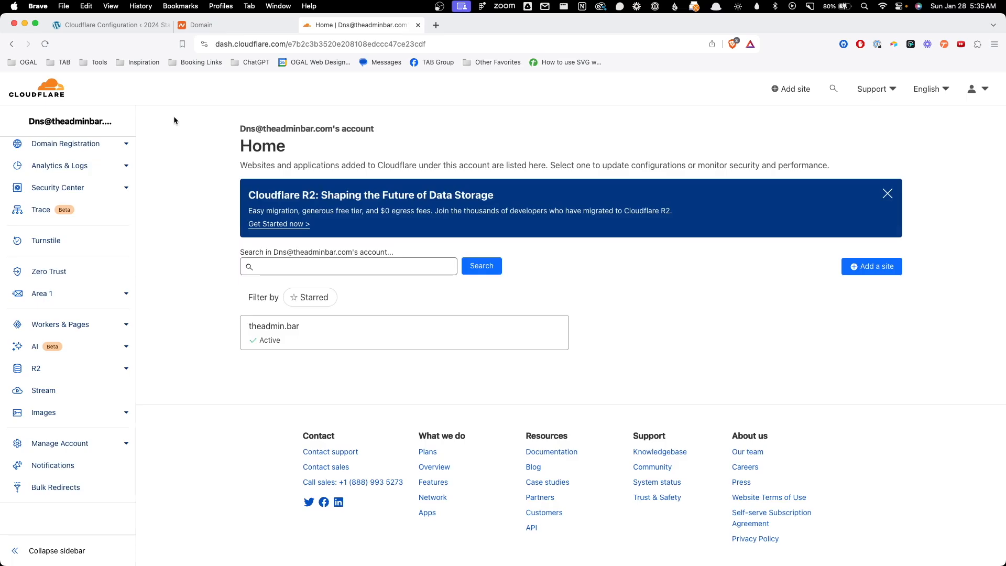
pyautogui.moveTo(871, 267)
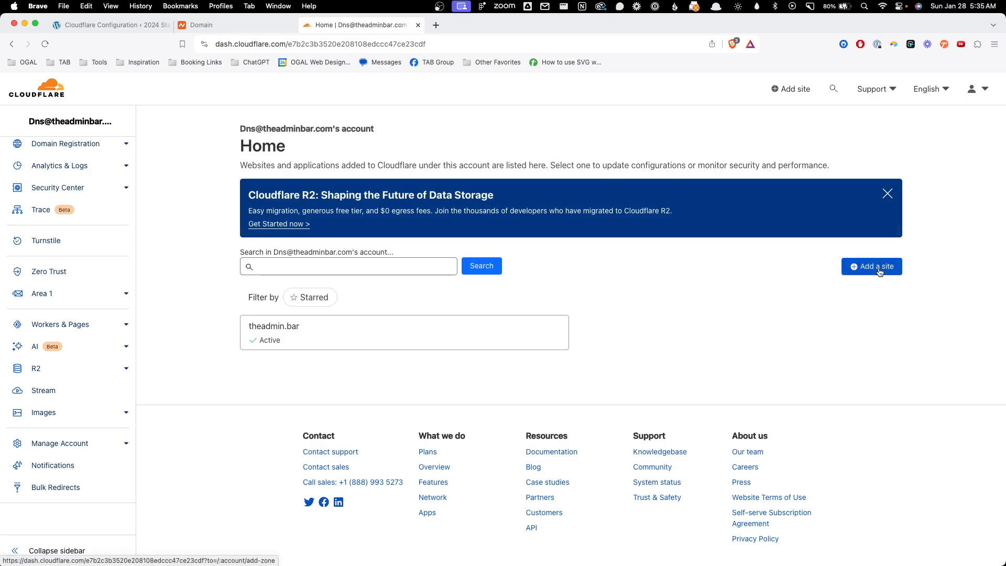
pyautogui.moveTo(872, 271)
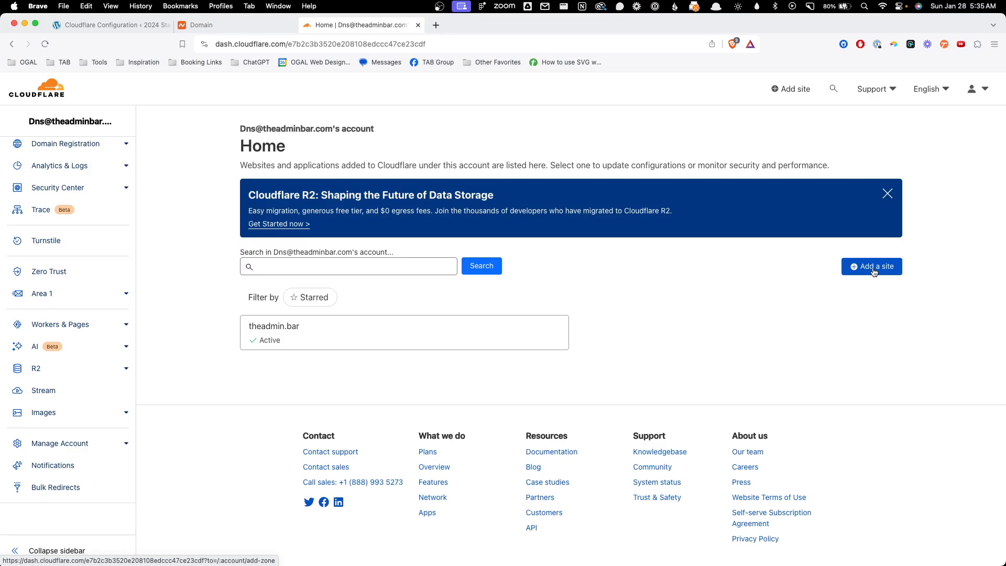
pyautogui.click(871, 266)
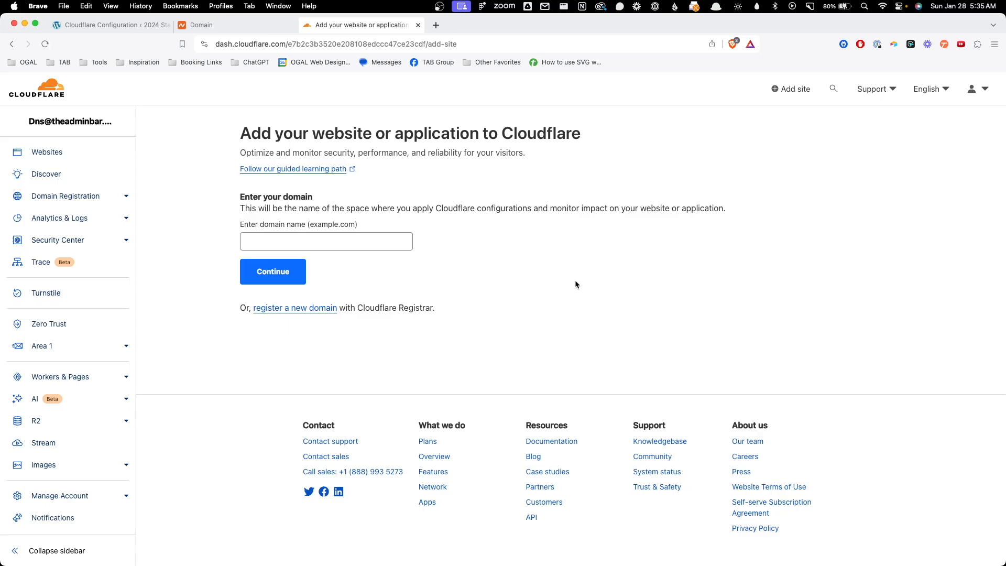
pyautogui.click(48, 152)
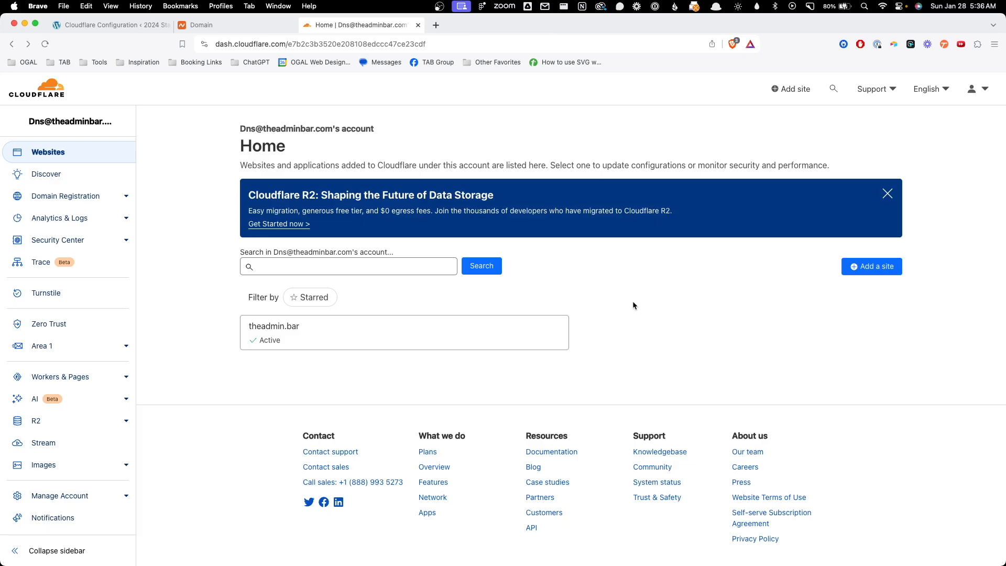
pyautogui.moveTo(613, 269)
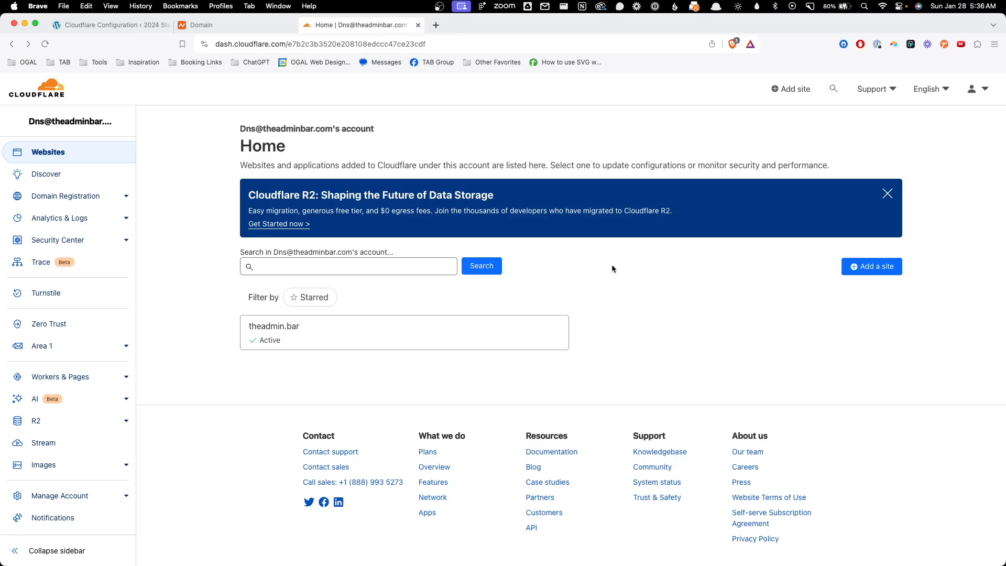
pyautogui.moveTo(622, 358)
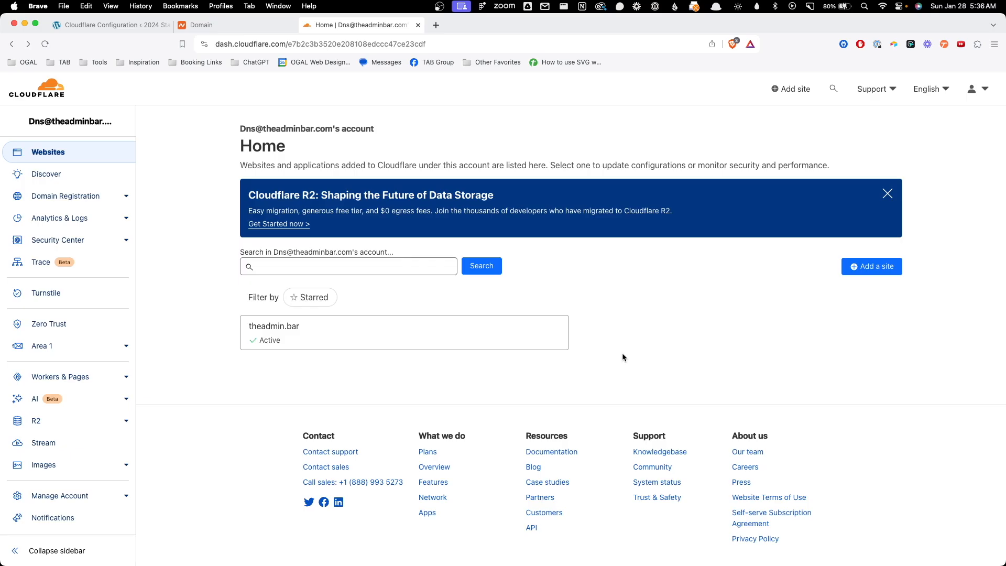
pyautogui.click(887, 193)
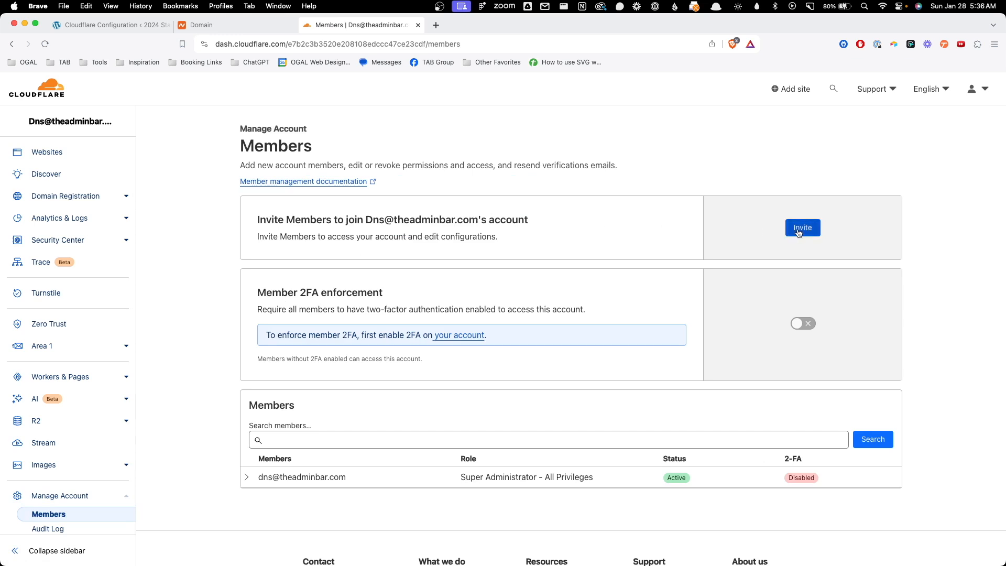
pyautogui.click(803, 228)
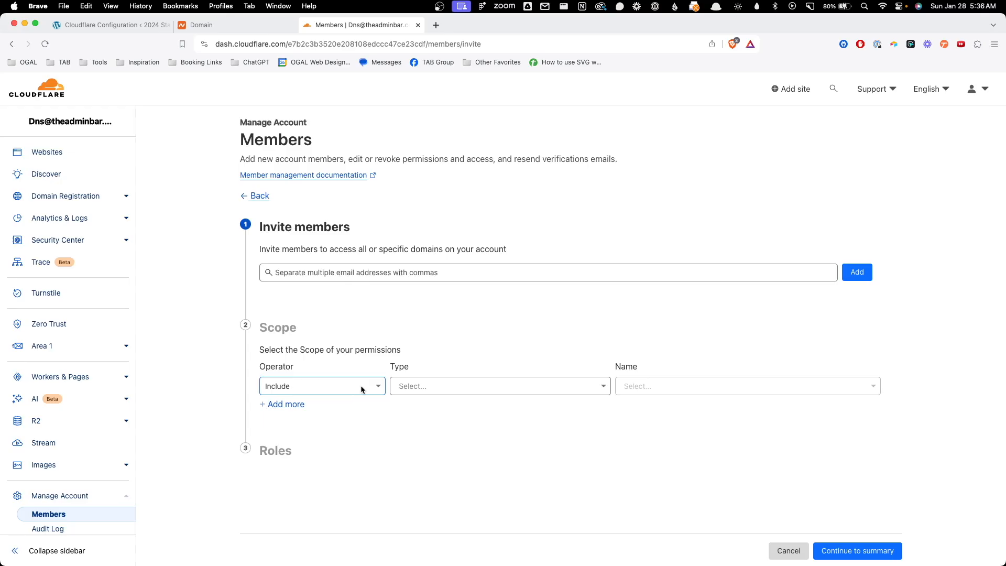
pyautogui.click(321, 386)
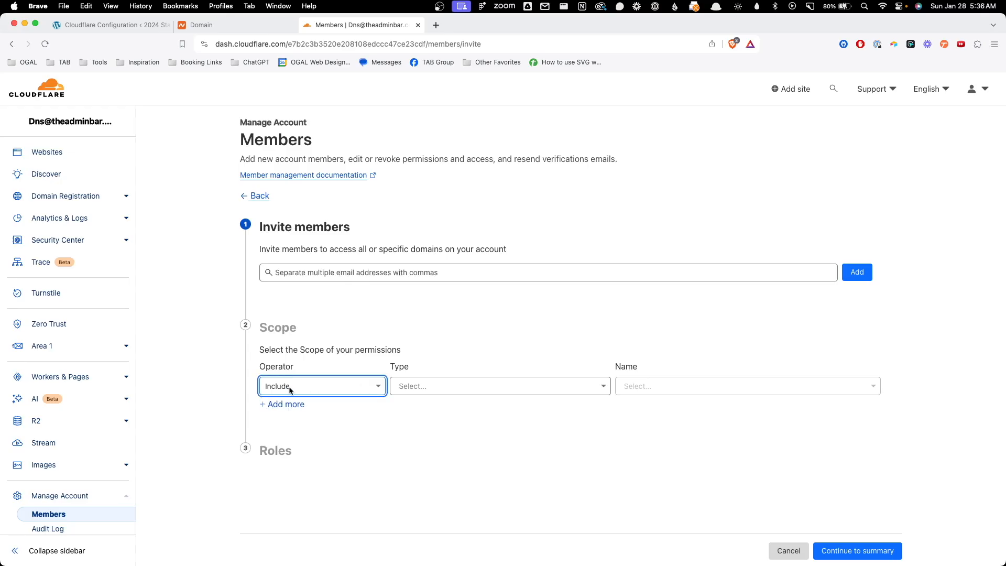
pyautogui.click(499, 386)
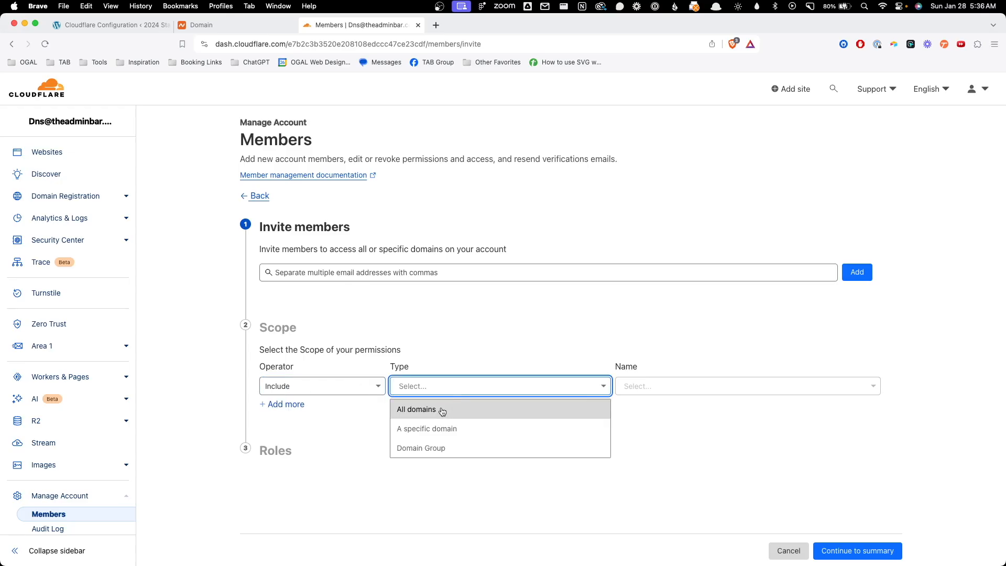
pyautogui.moveTo(447, 449)
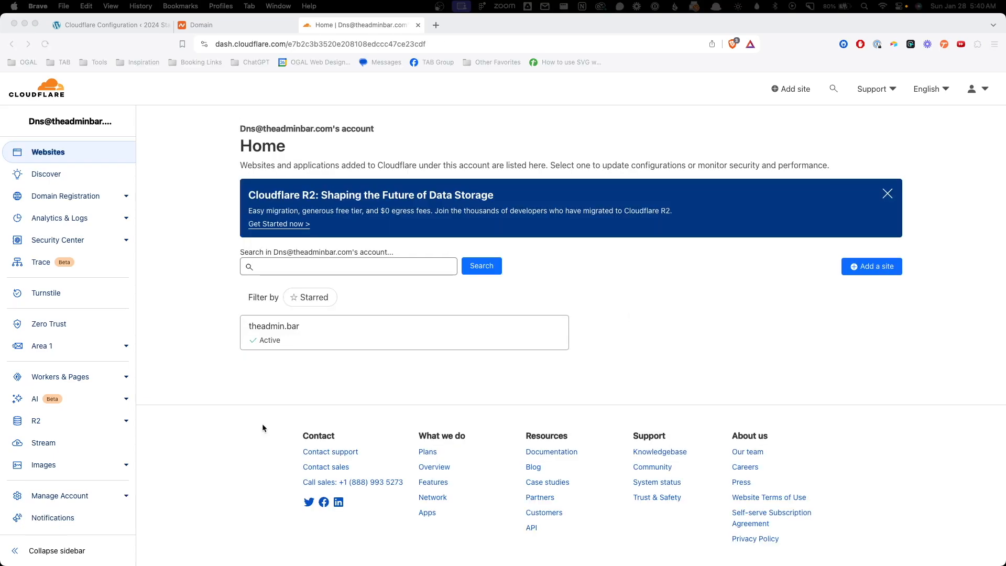
pyautogui.moveTo(174, 365)
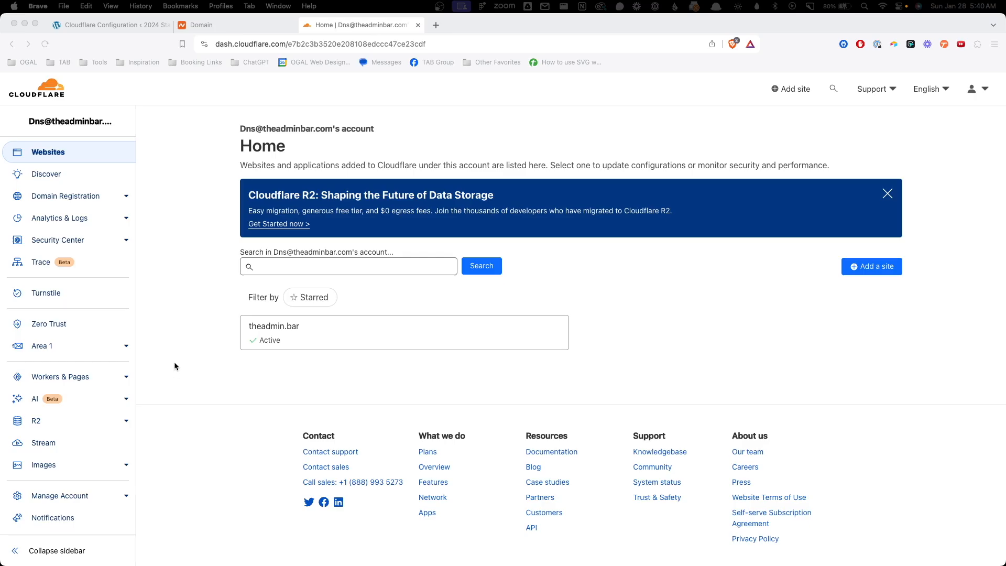
# Step: Open Turnstile from the Cloudflare dashboard sidebar
pyautogui.click(46, 293)
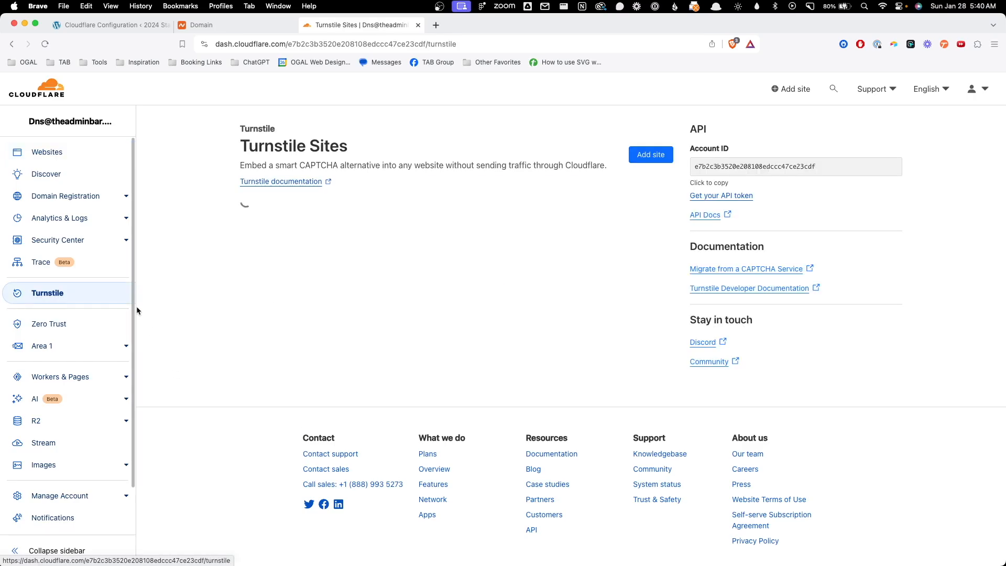